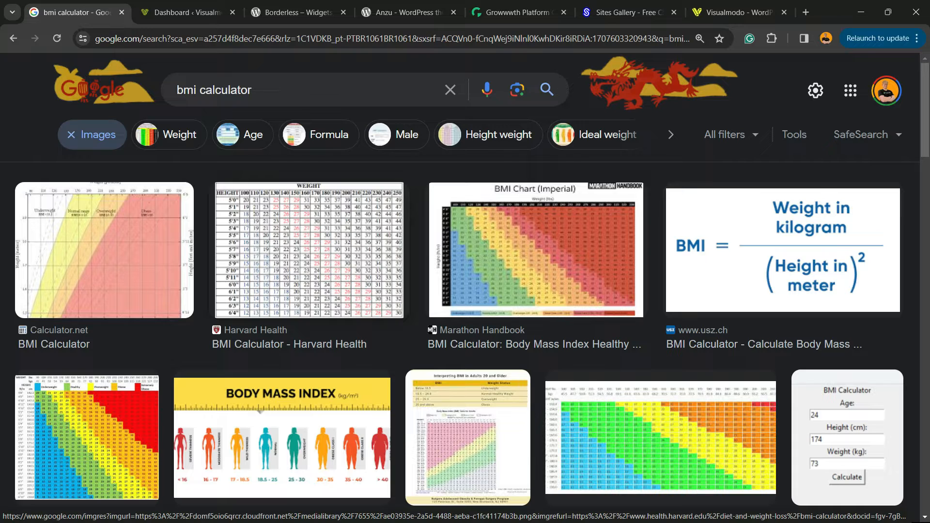
Step: Browse the Google image results for 'bmi calculator', then switch to the Visualmodo WordPress dashboard
scroll(down, 3)
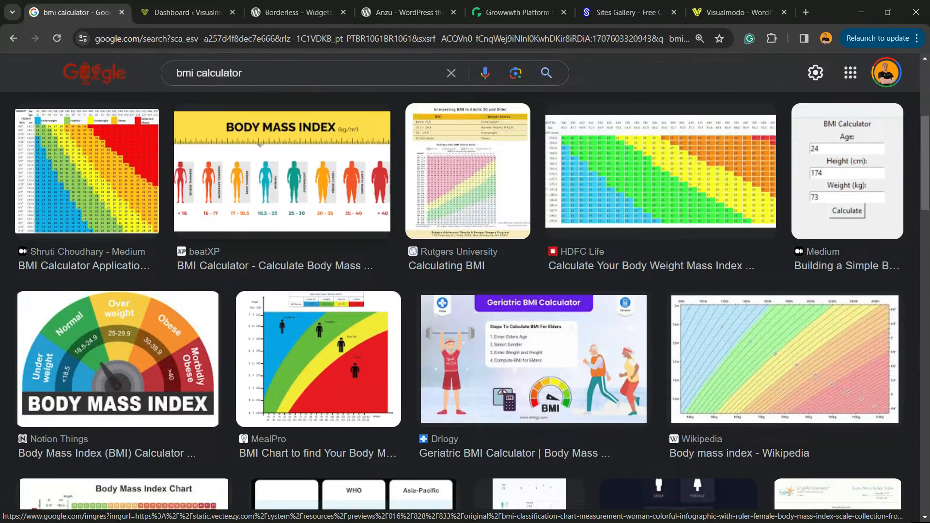
scroll(down, 3)
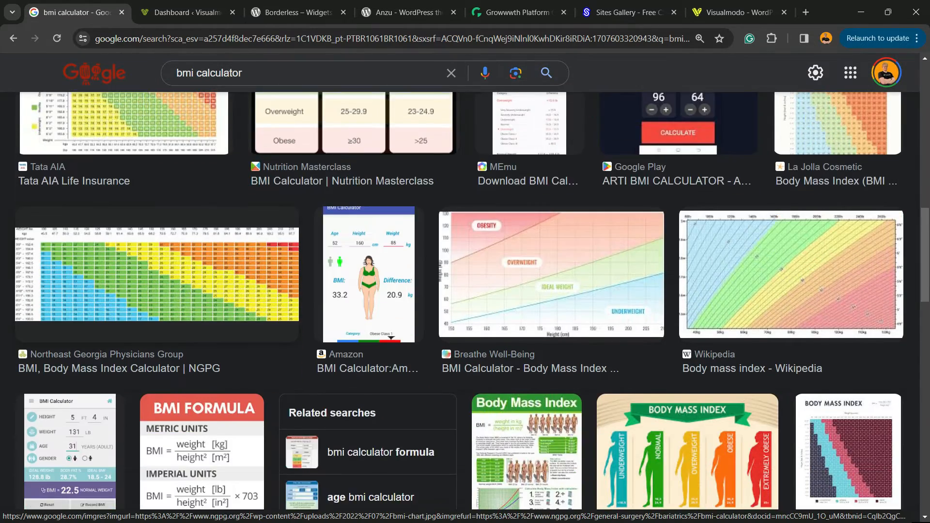
scroll(down, 3)
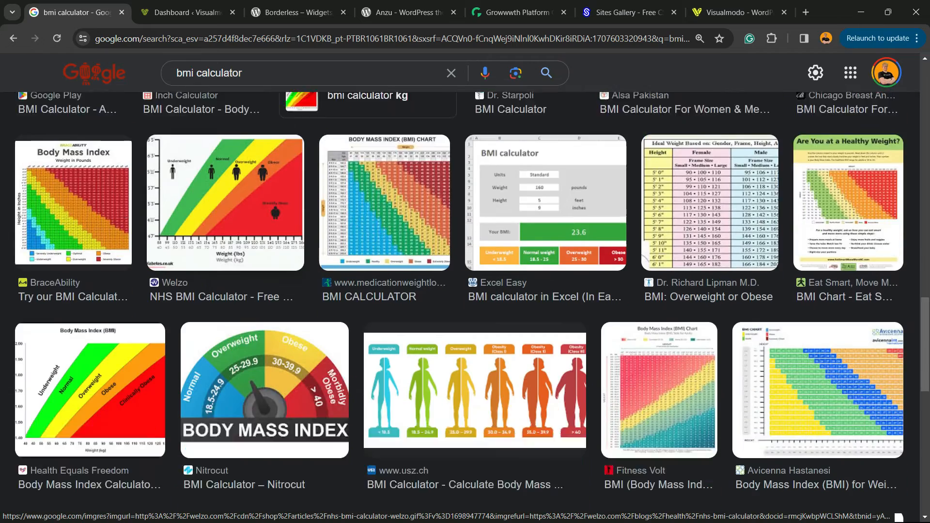
scroll(down, 3)
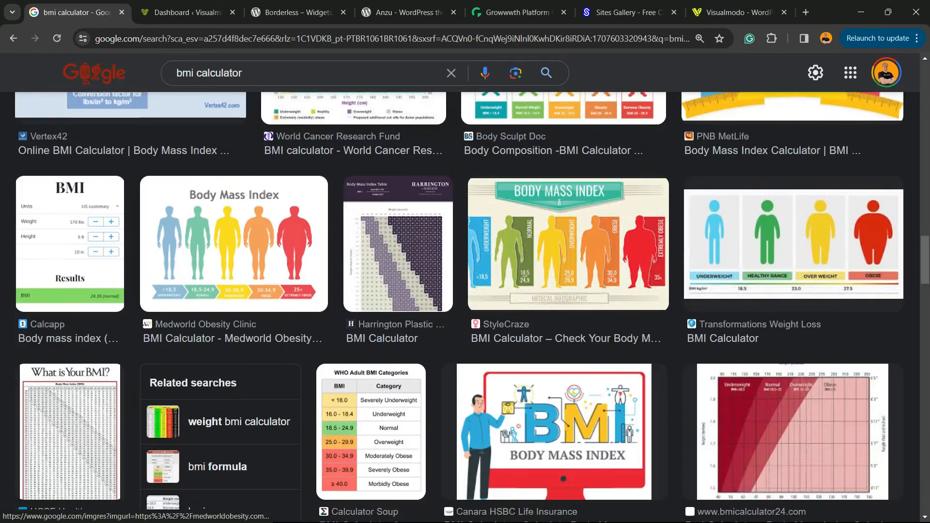
scroll(down, 3)
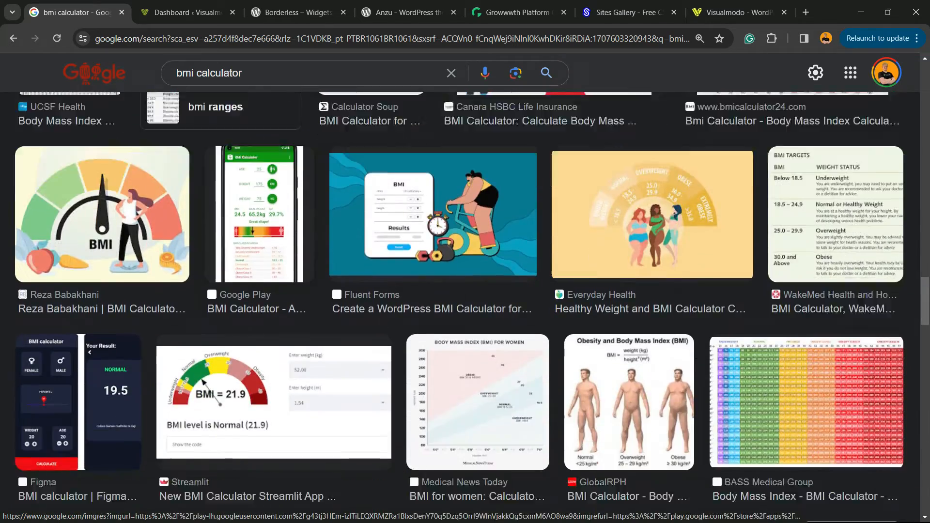
scroll(down, 3)
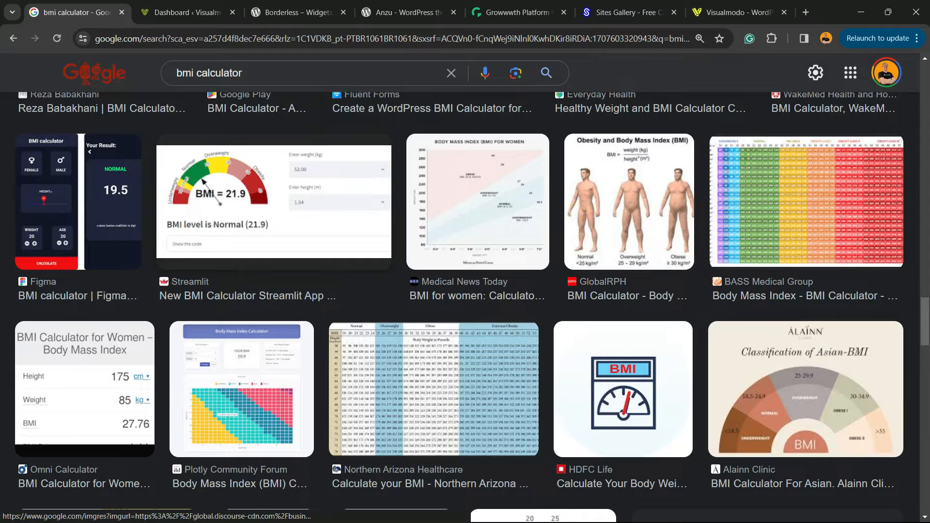
scroll(down, 3)
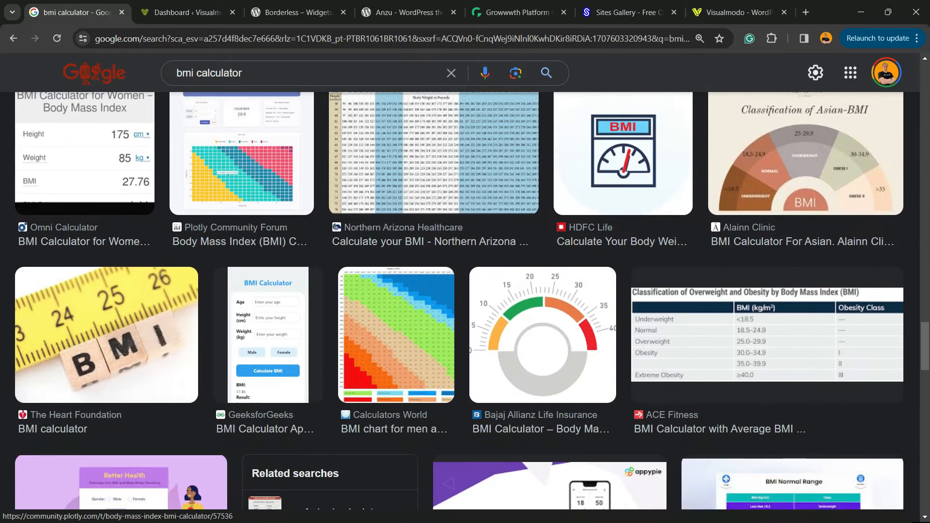
scroll(down, 3)
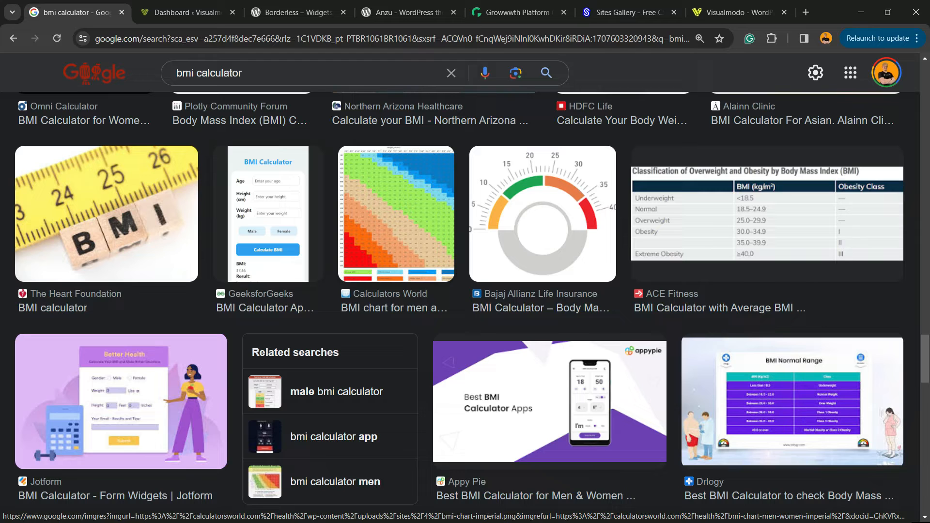
click(184, 12)
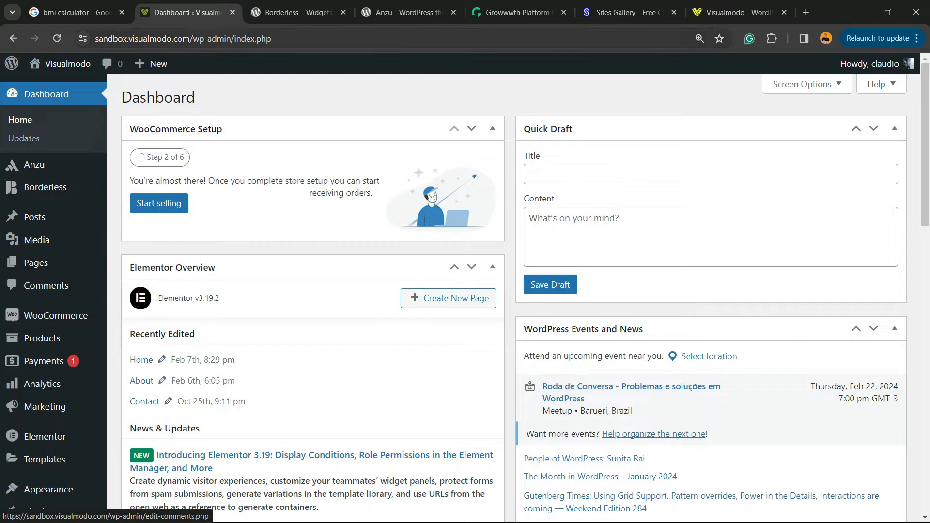
Step: From the dashboard, go to Plugins > Add New Plugin to reach the Add Plugins page
click(71, 12)
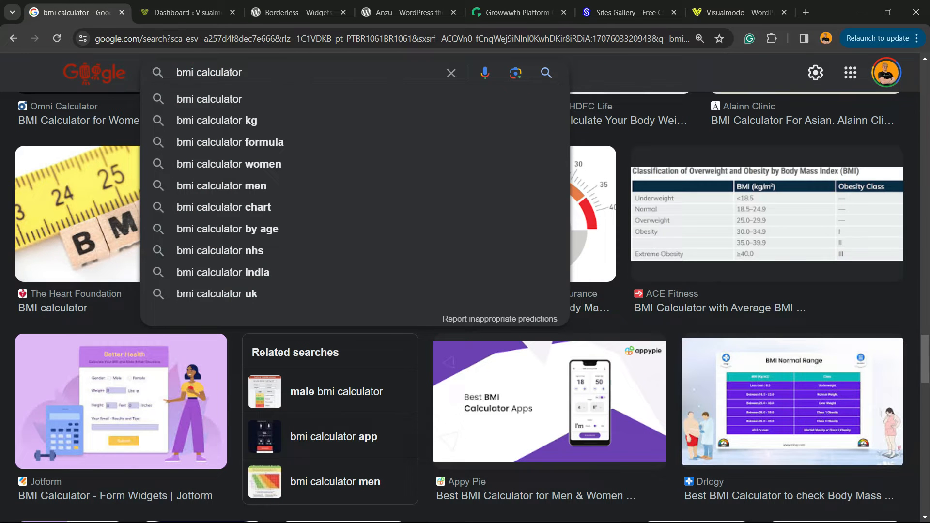
click(187, 12)
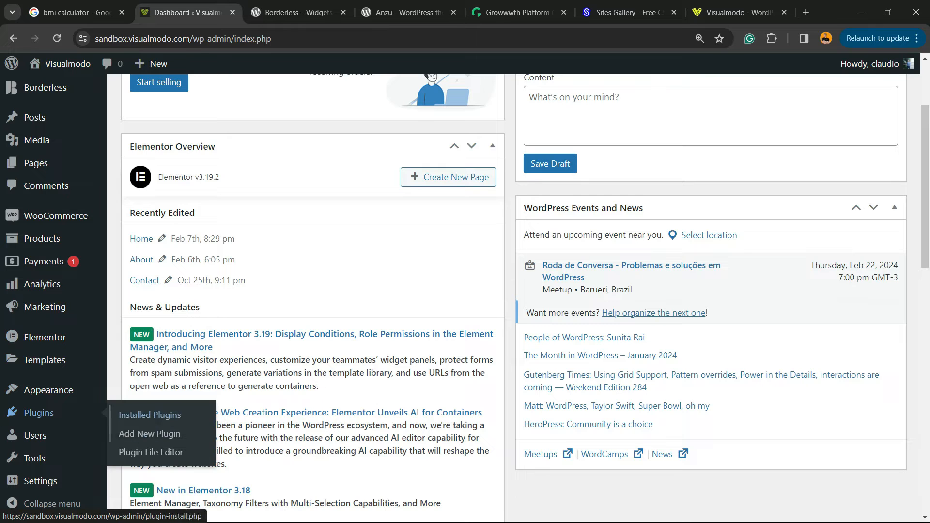
click(150, 434)
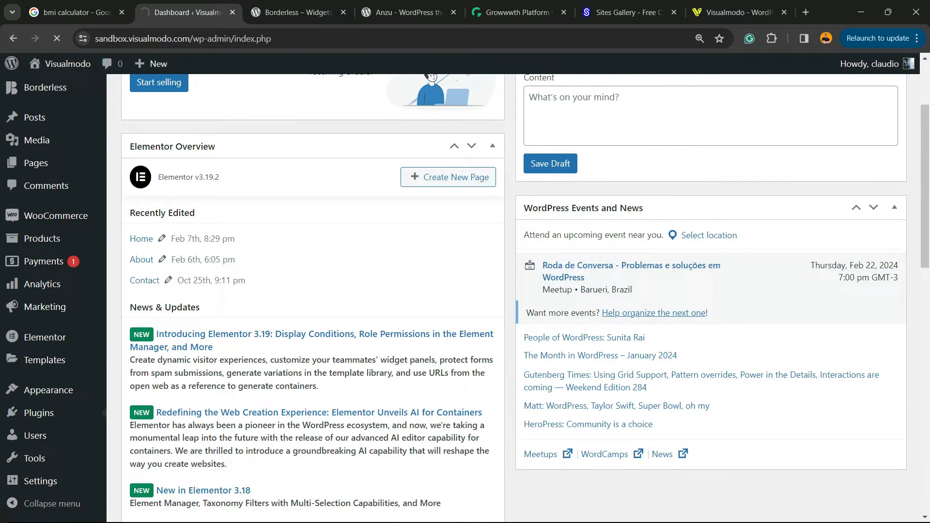
click(35, 413)
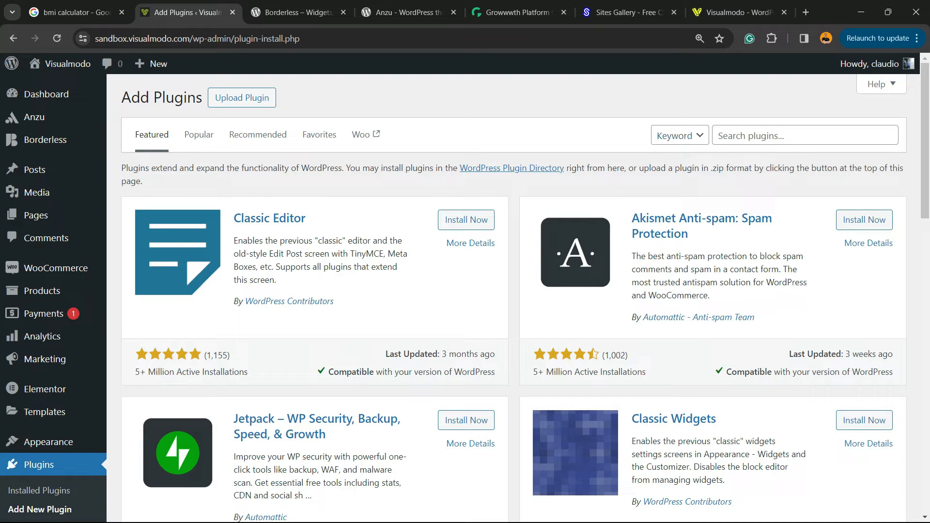
Step: Search plugins for 'bmi', then install and activate BMI Adult & Kid Calculator
text(bmi)
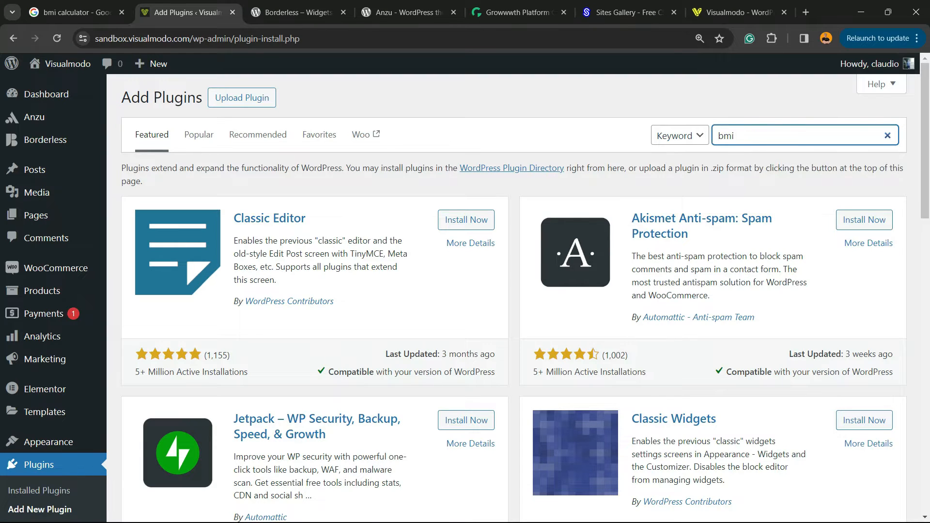
key(Return)
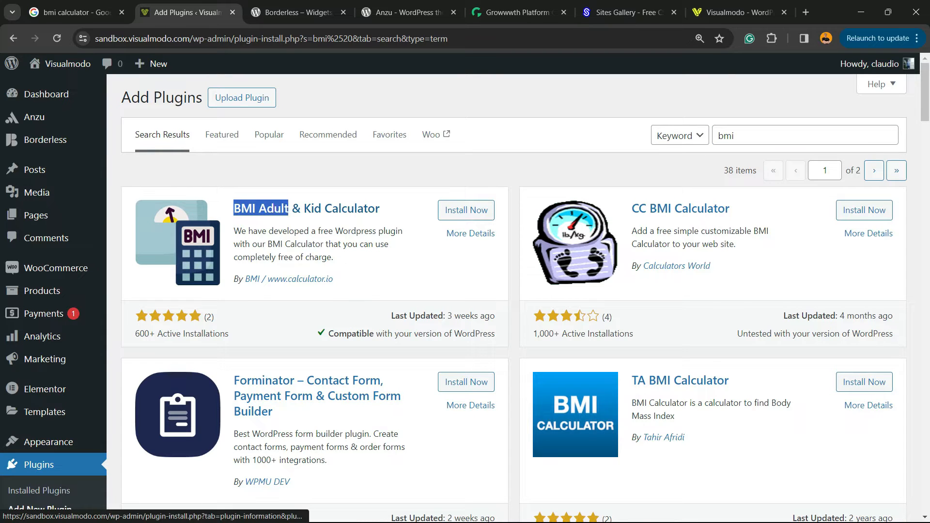
click(466, 210)
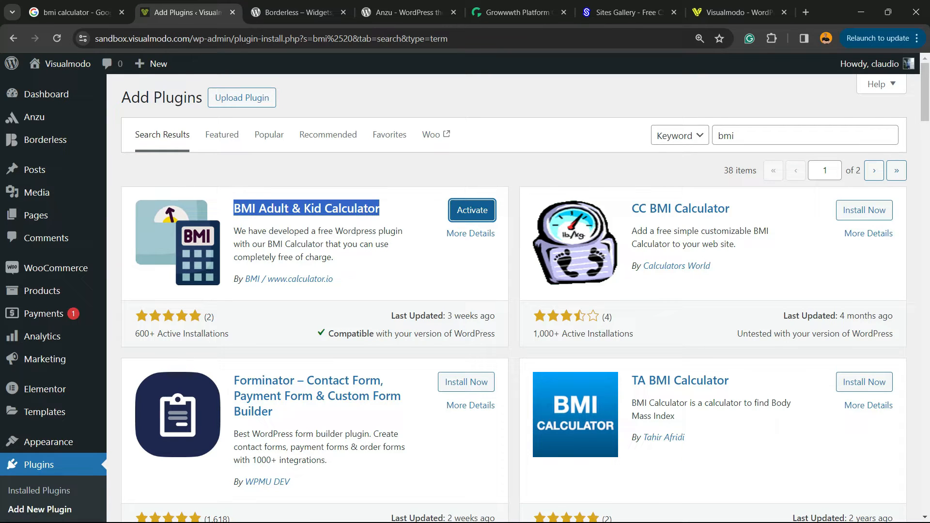
click(470, 210)
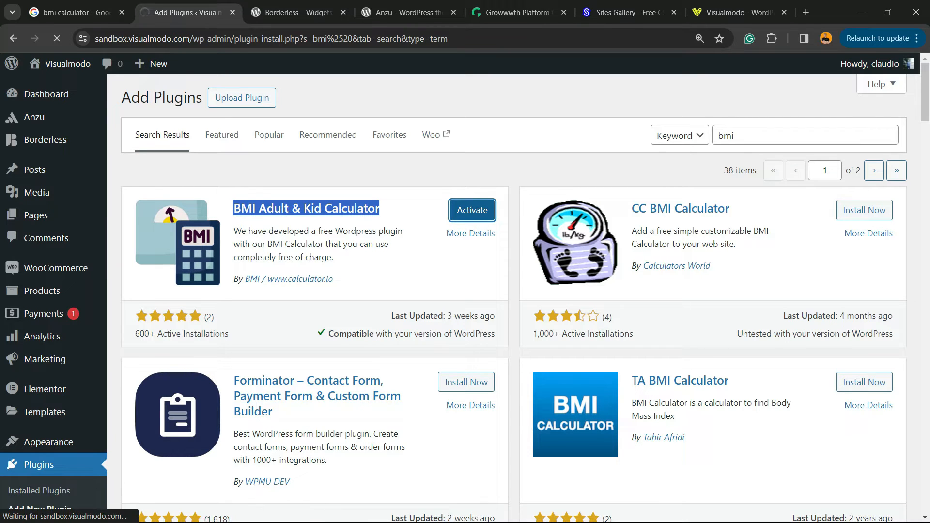
click(472, 210)
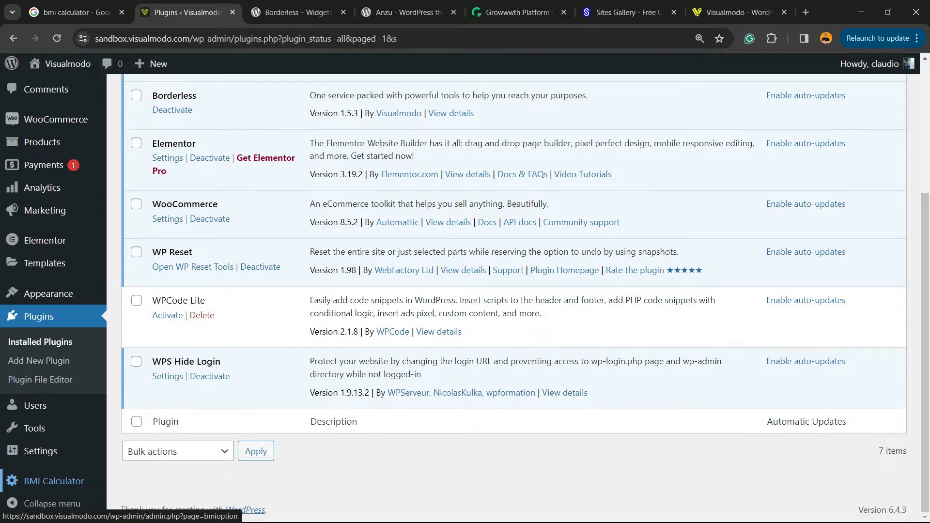
Step: Open the BMI Calculator menu entry to reach its Shortcode Generator page
click(53, 480)
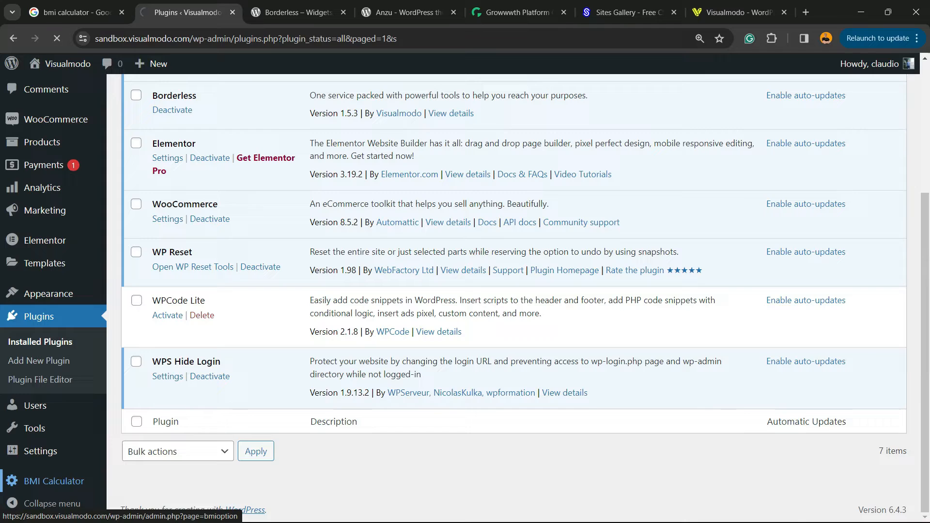
click(53, 480)
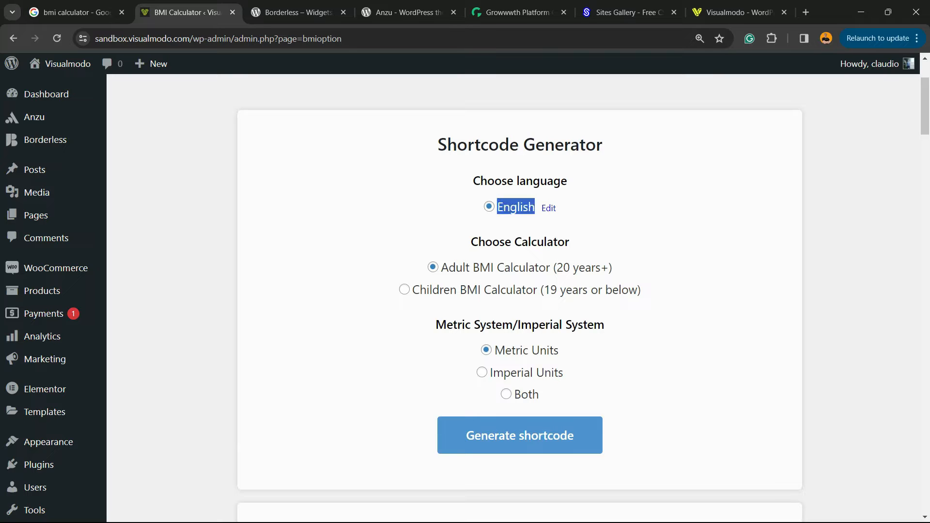
double_click(519, 241)
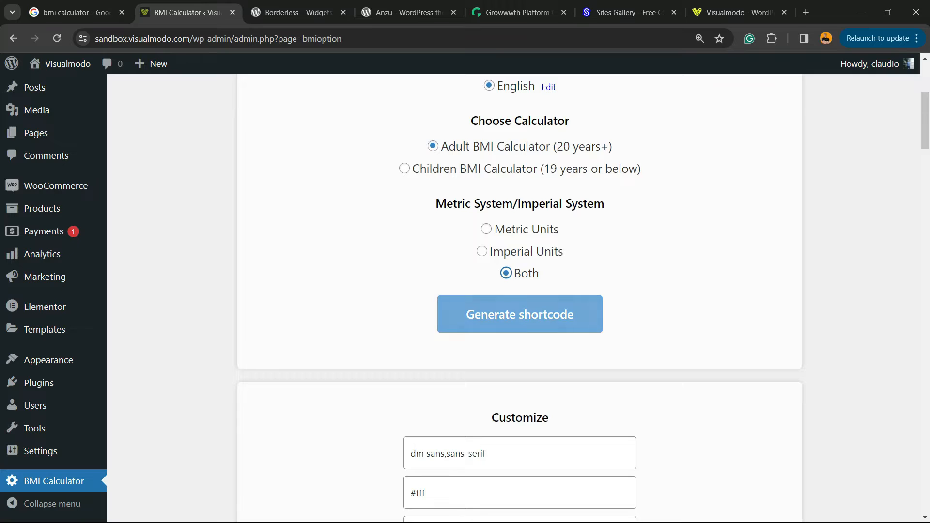
scroll(down, 3)
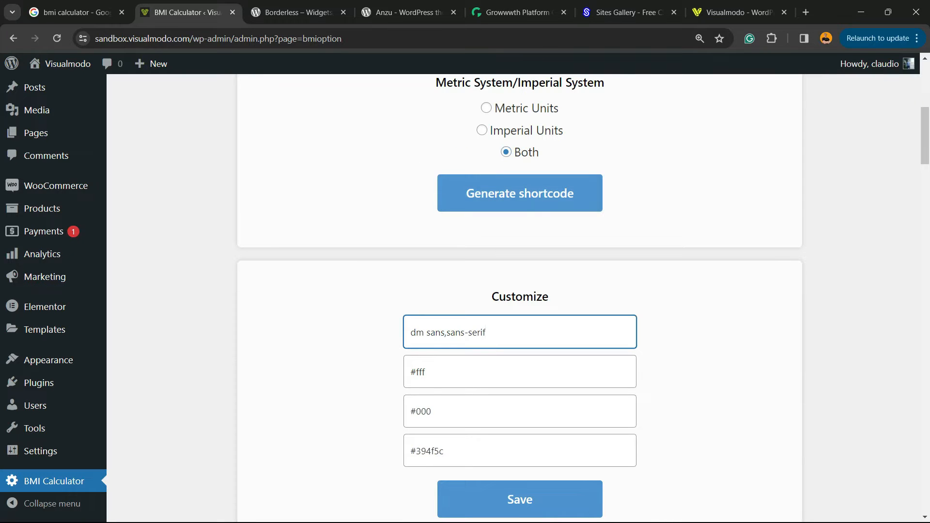
double_click(420, 410)
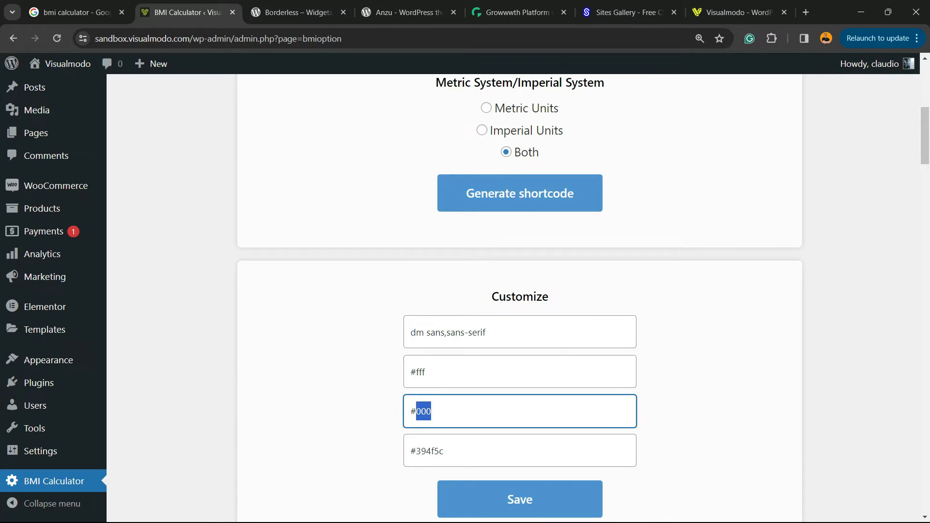
scroll(down, 3)
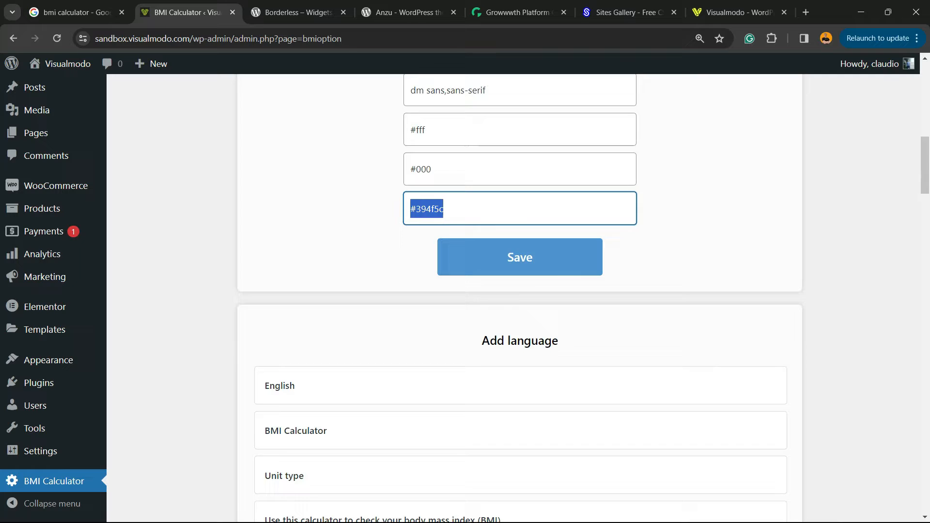
scroll(down, 3)
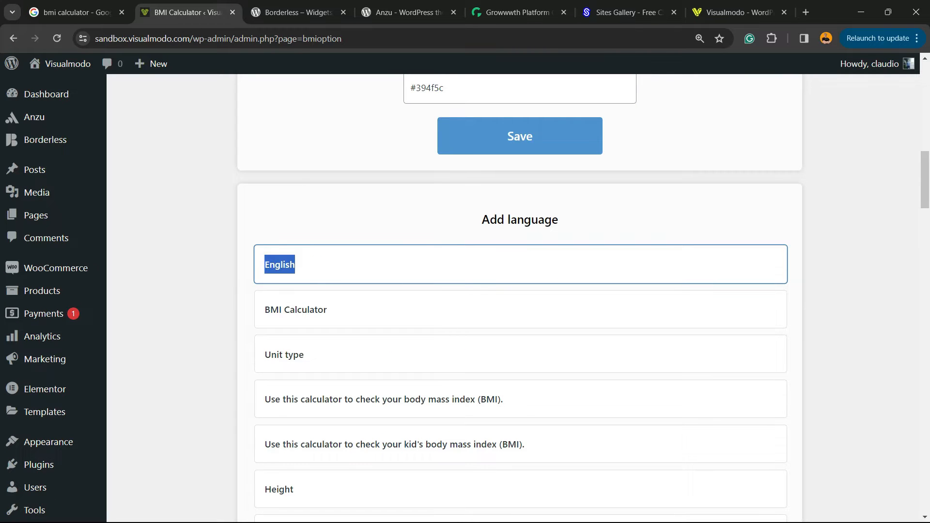
double_click(296, 309)
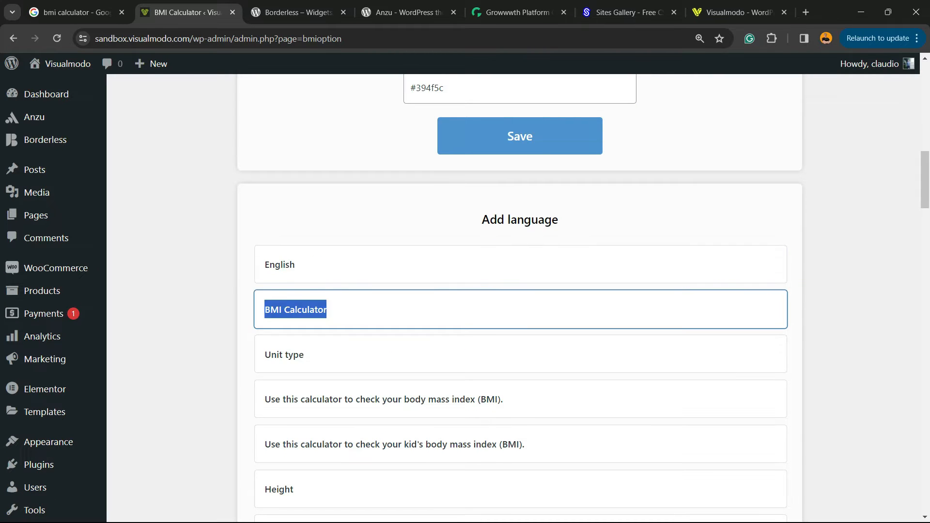
scroll(down, 3)
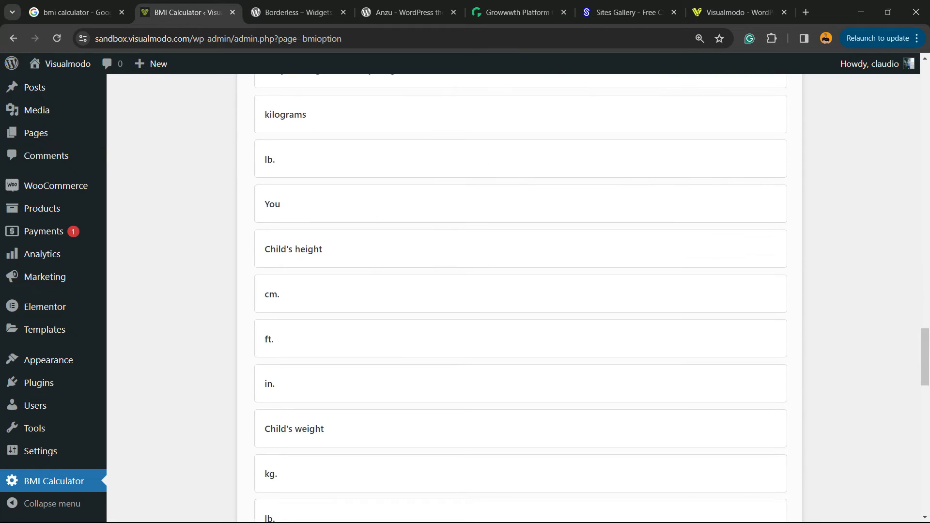
scroll(down, 3)
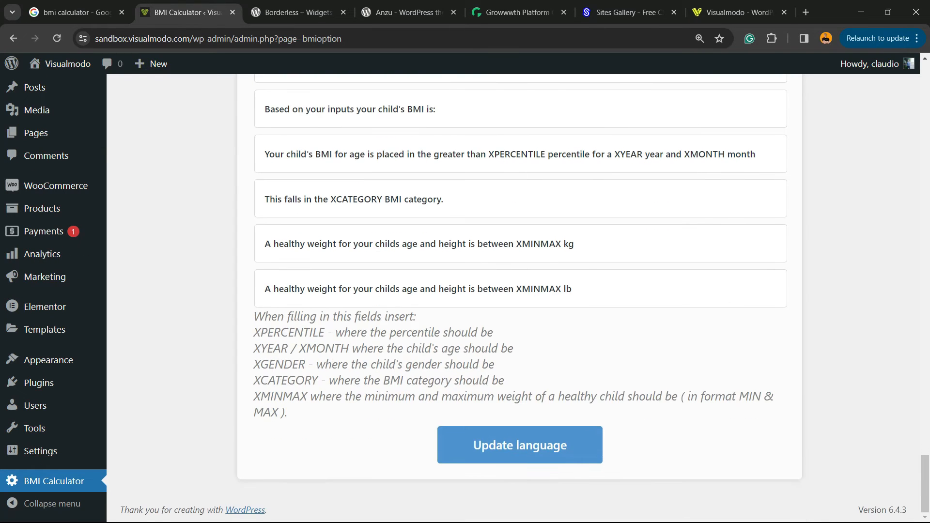
scroll(up, 3)
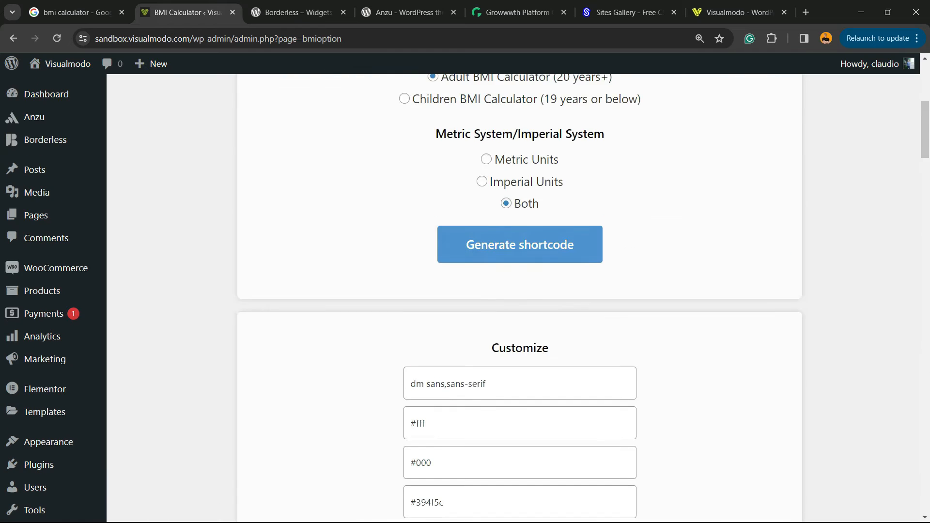
scroll(down, 3)
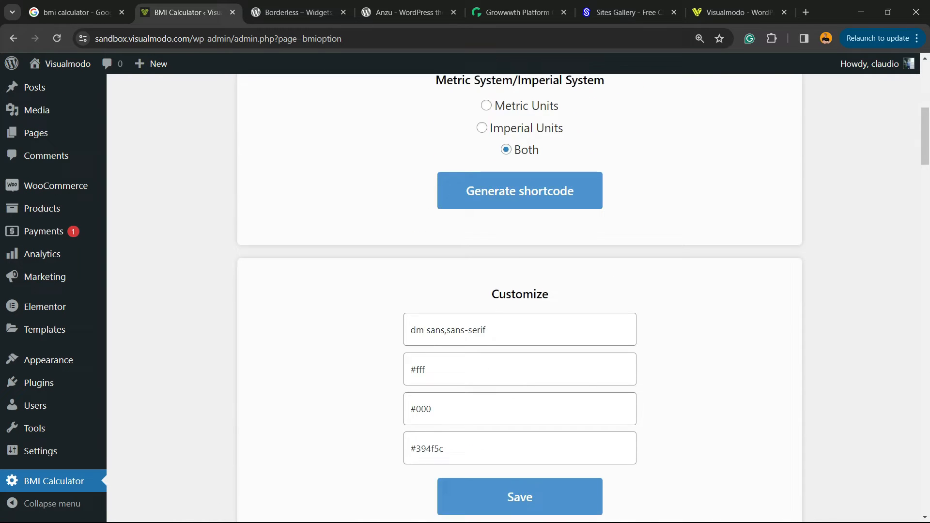
Step: Generate the adult English both-units shortcode, then start a new page via Pages > Add New
click(519, 191)
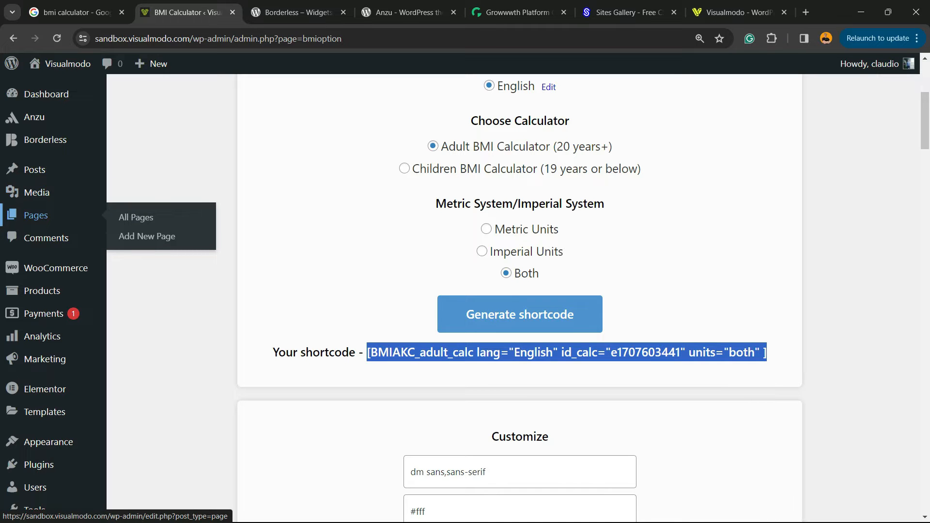
click(136, 217)
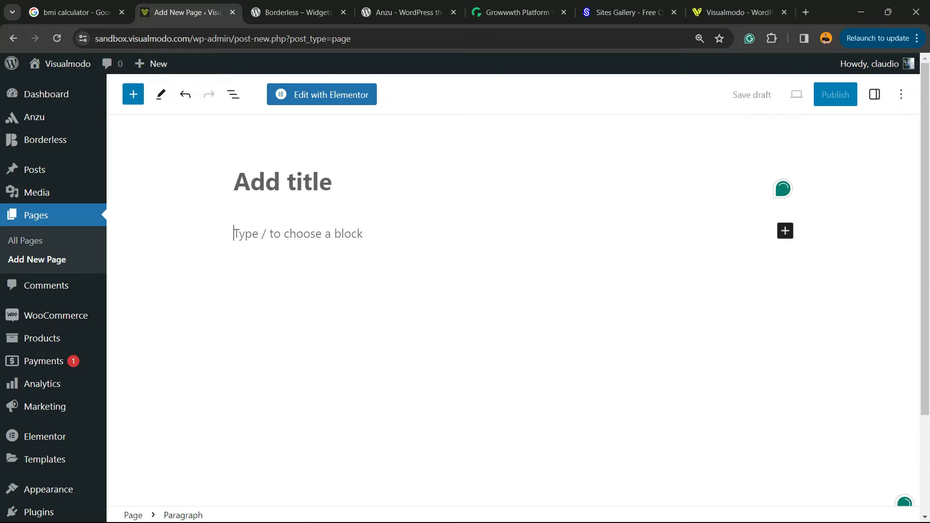
click(784, 230)
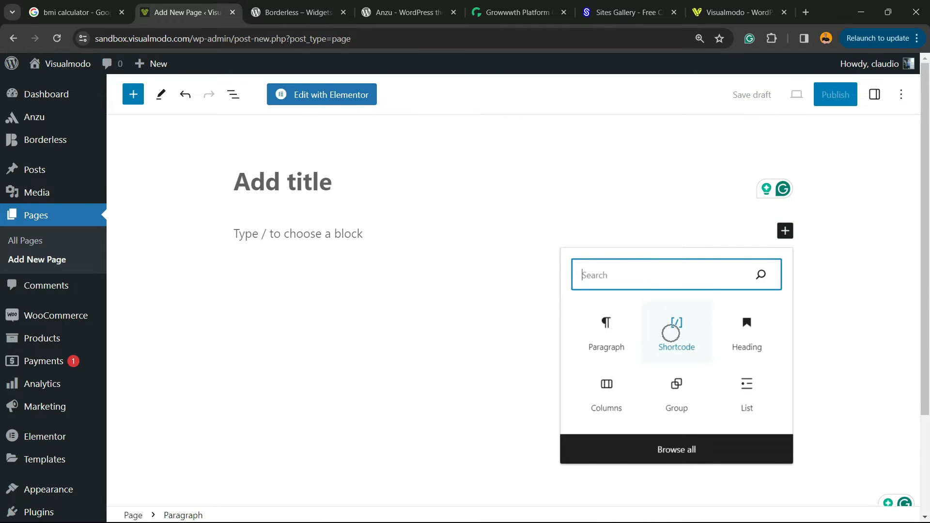
click(676, 332)
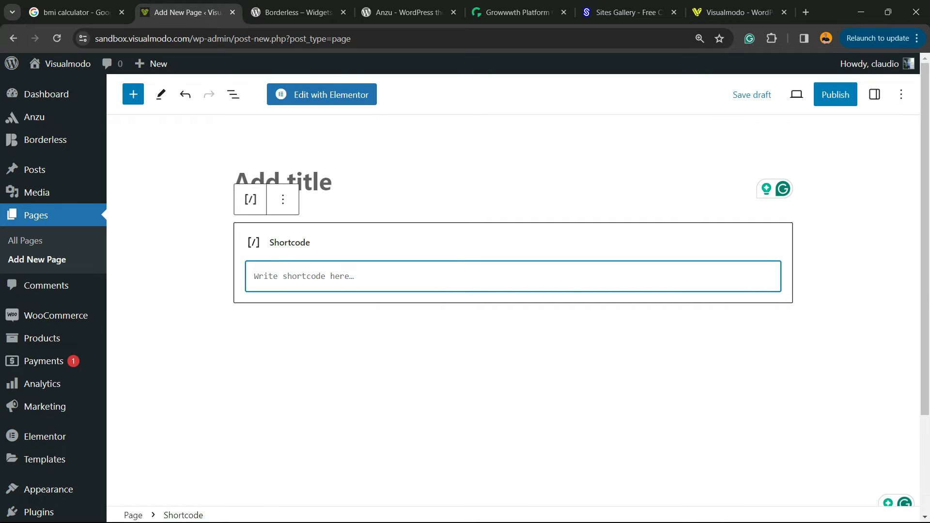
text([BMIAKC_adult_calc lang="English" id_calc="e1707603441" units="both" ])
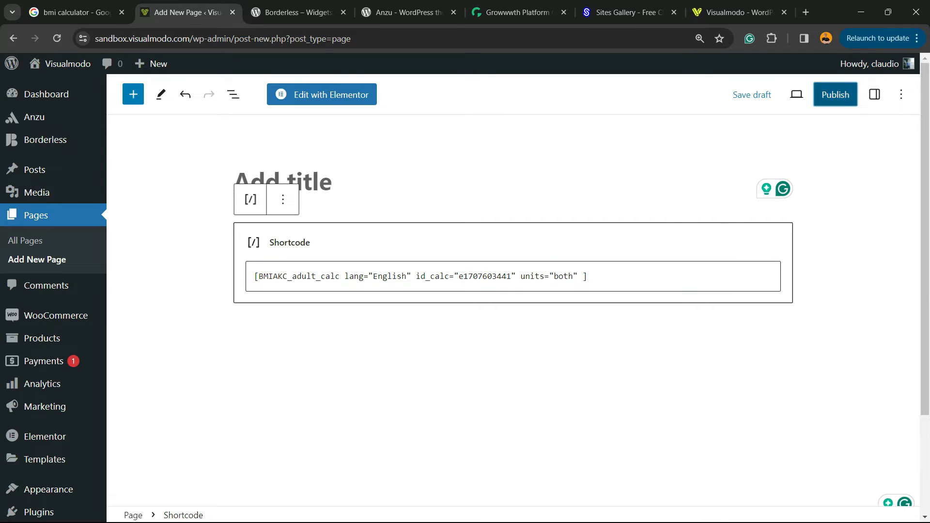
Step: Publish the untitled page and view it live
click(834, 94)
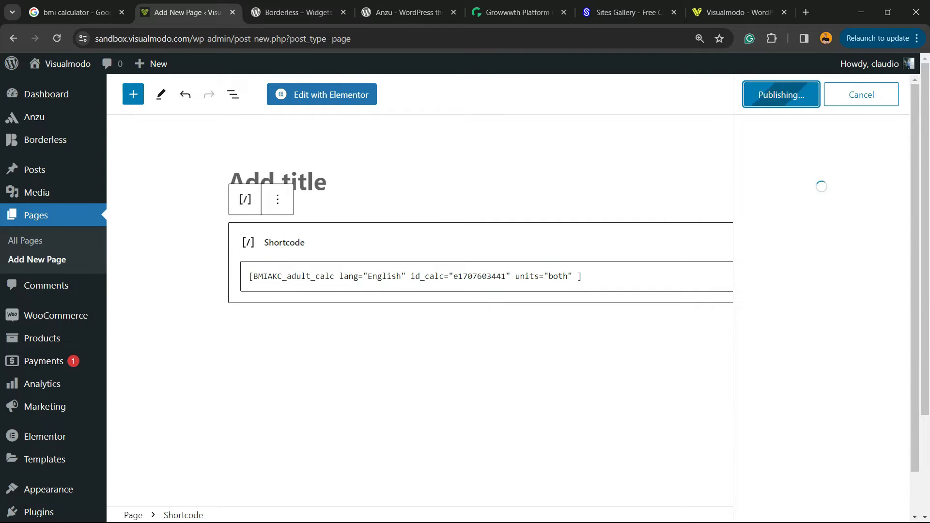
click(780, 94)
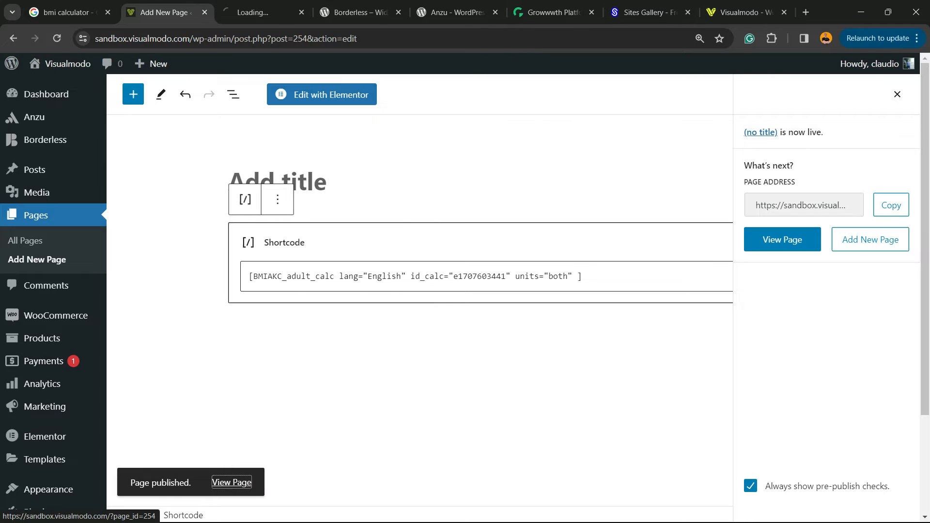
click(781, 239)
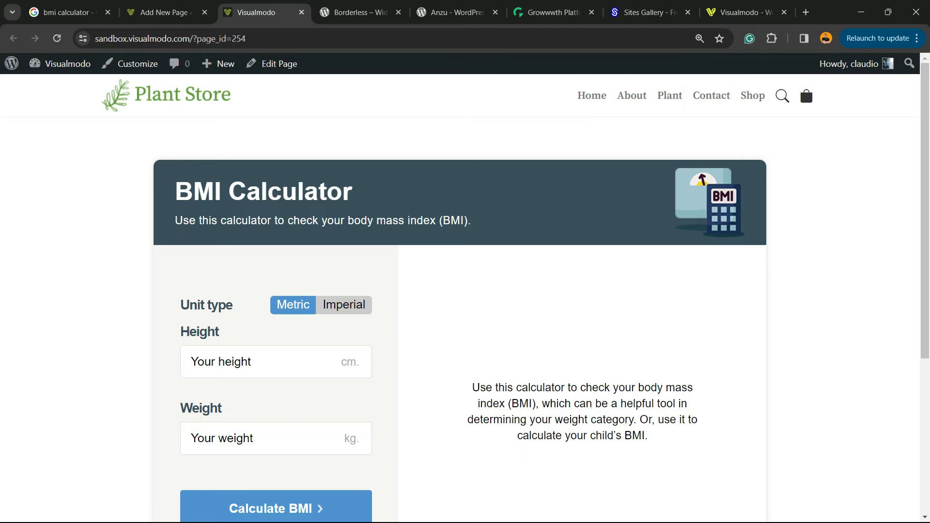
mouse_move(274, 509)
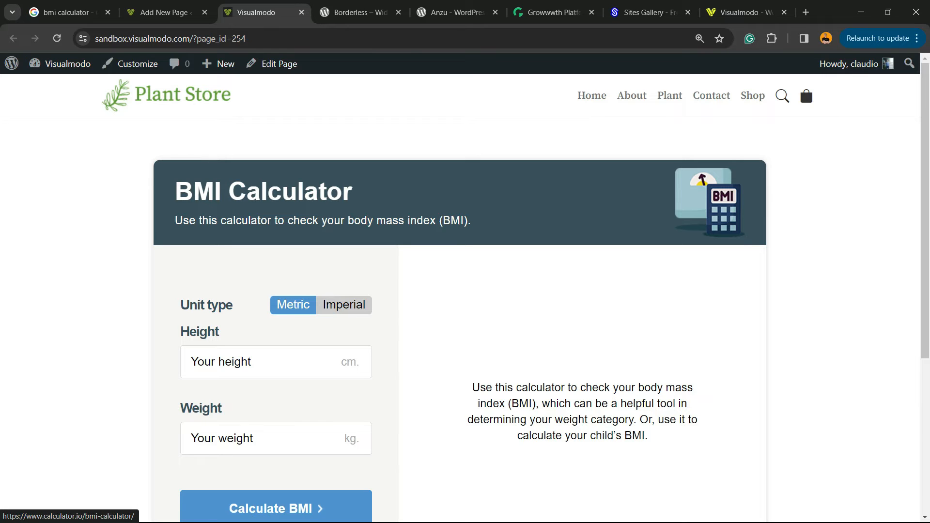
Step: Enter height 144 cm and weight 60 kg and calculate the BMI
scroll(down, 3)
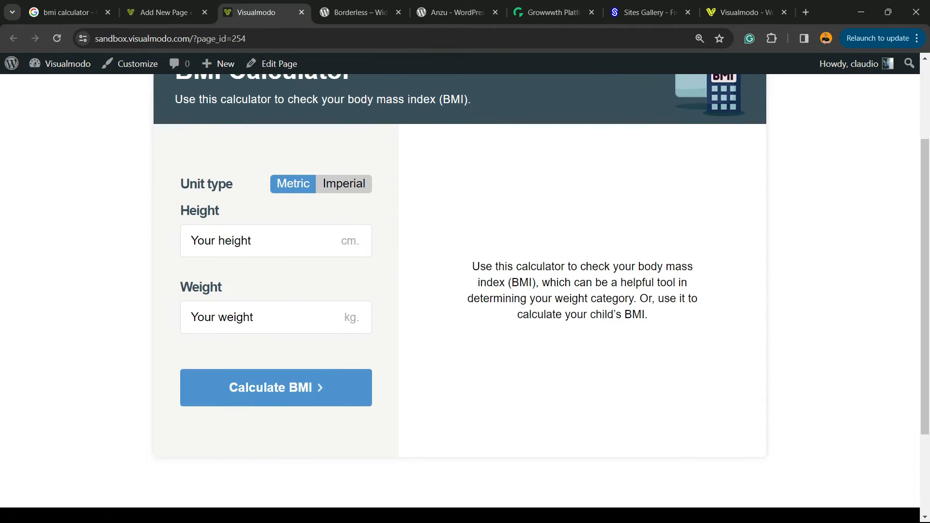
text(144)
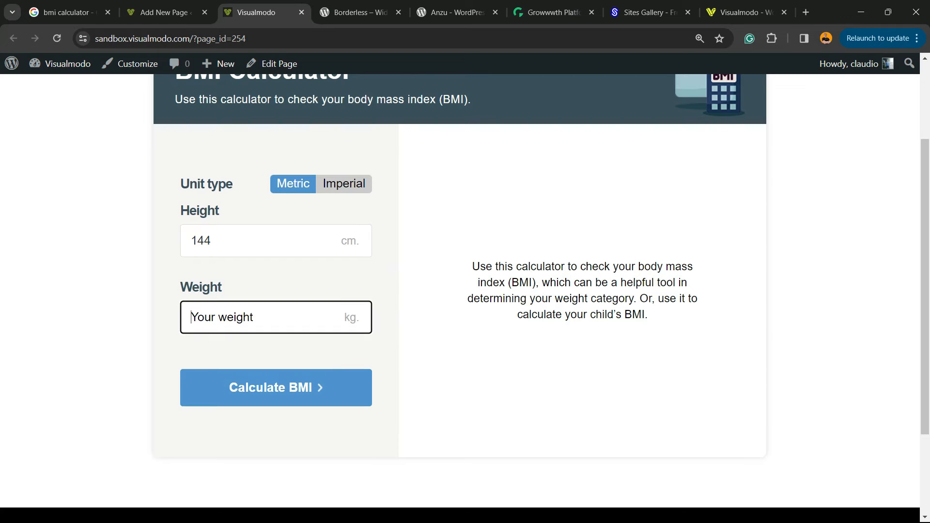
text(60)
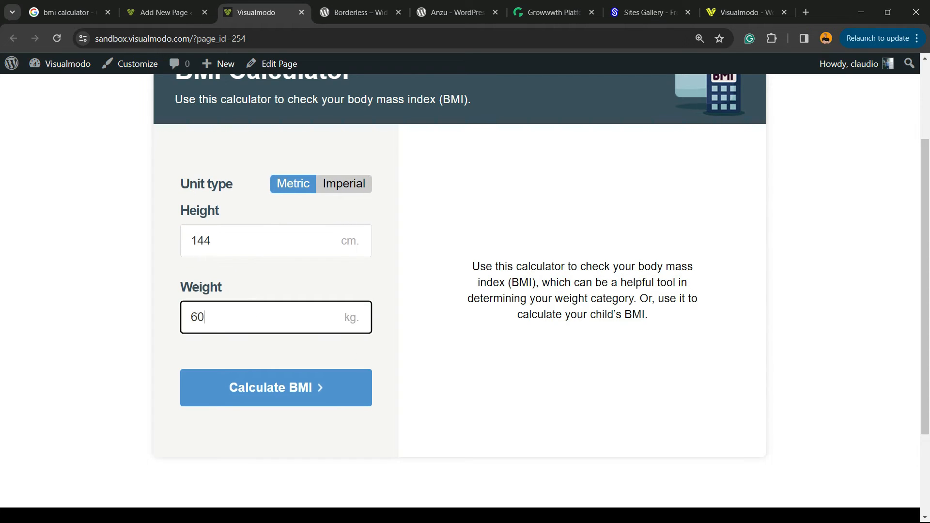
click(275, 388)
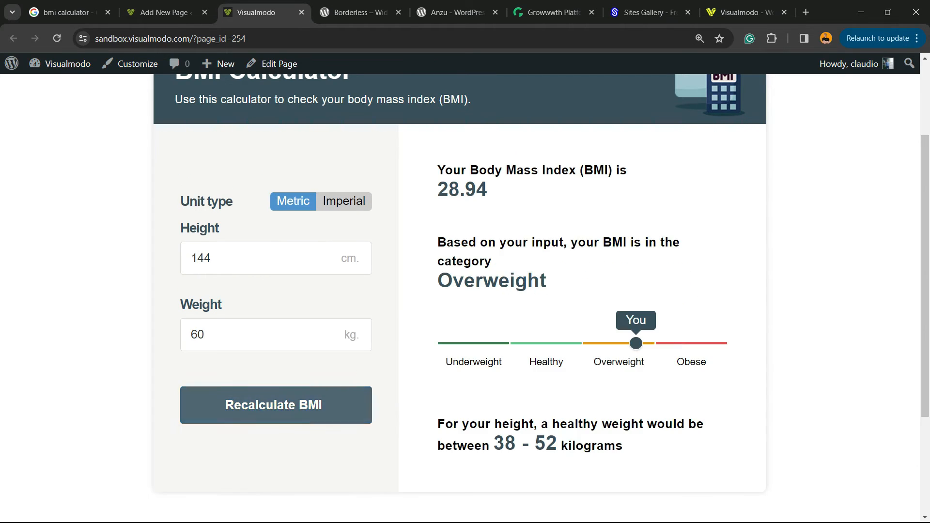
Step: Change the weight to 50 kg and recalculate, giving BMI 24.11, Healthy
double_click(491, 281)
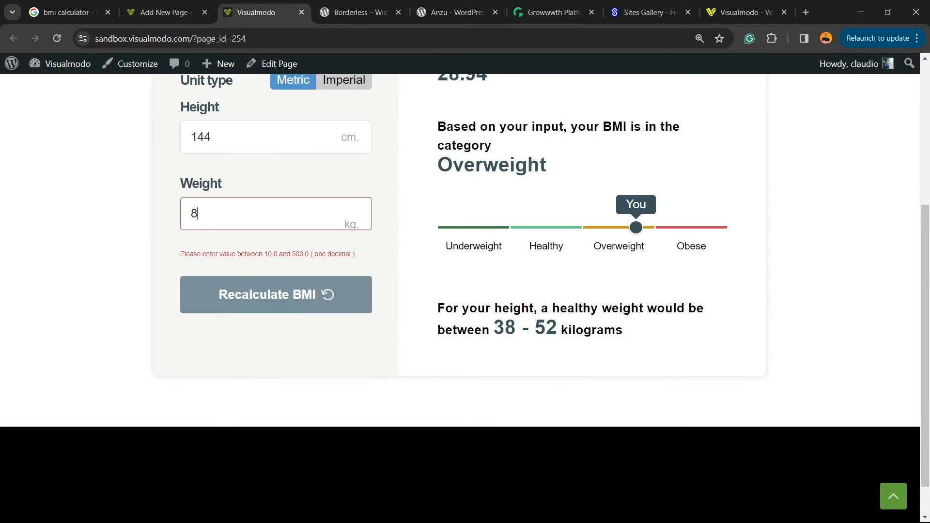
text(9)
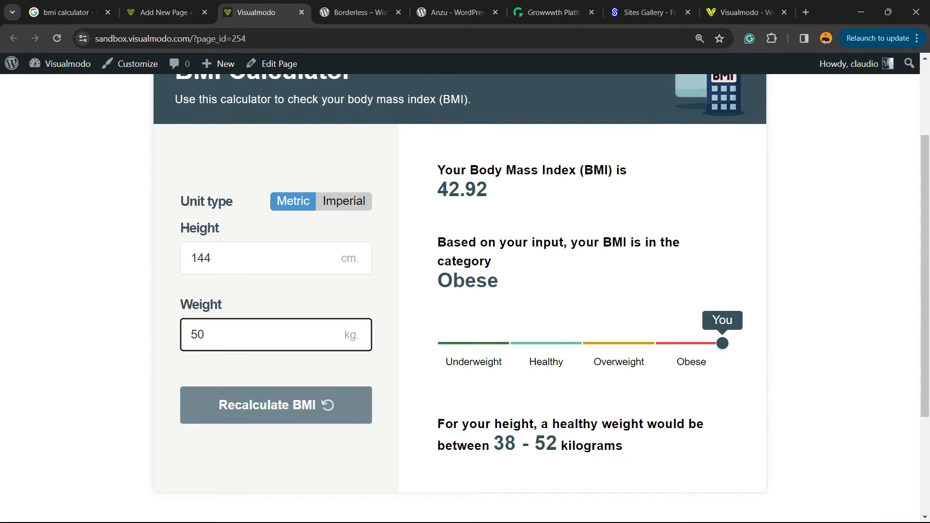
click(275, 405)
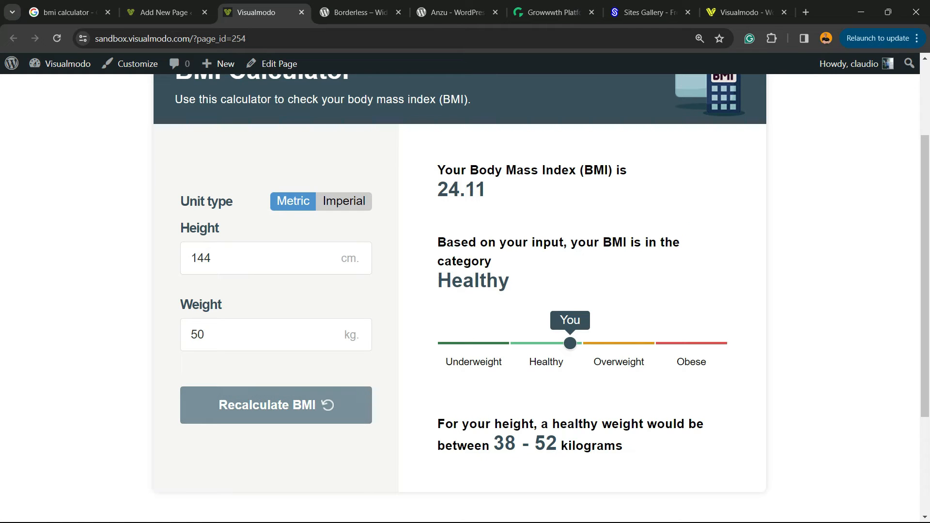
scroll(down, 3)
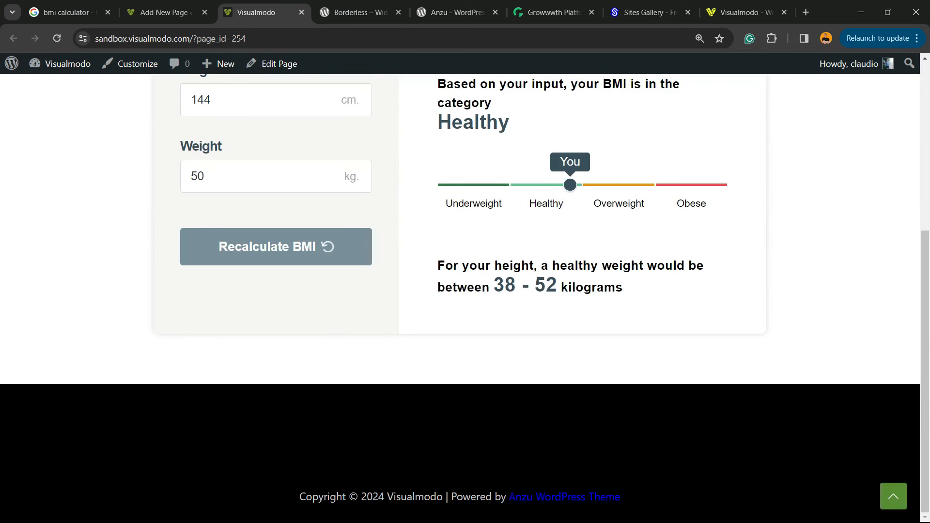
scroll(up, 3)
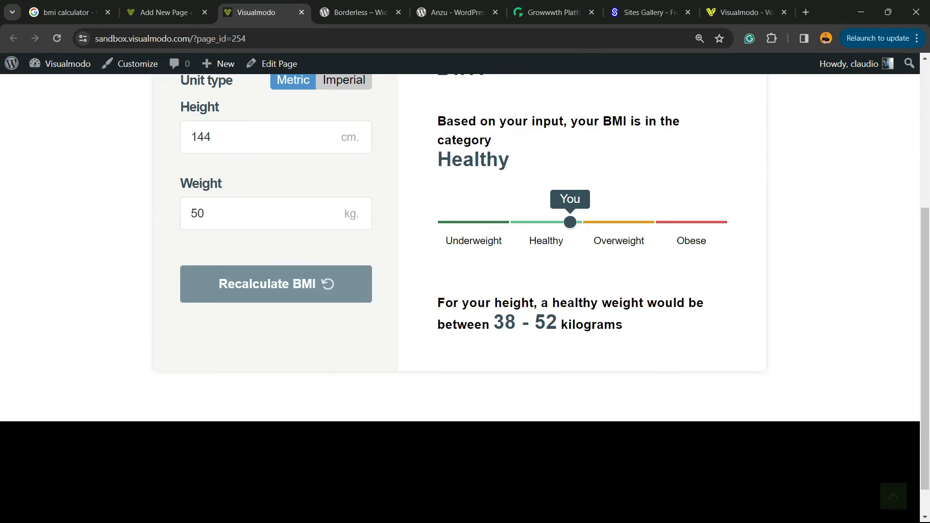
scroll(up, 3)
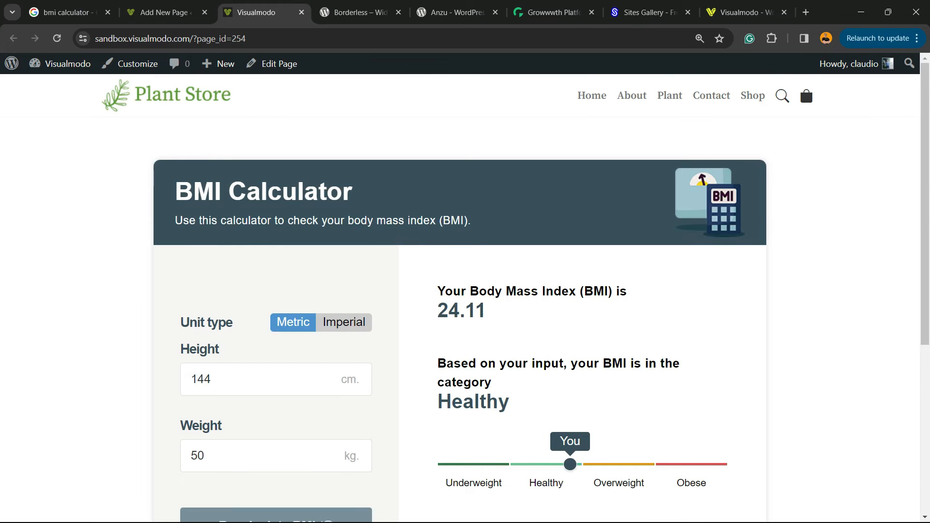
scroll(down, 3)
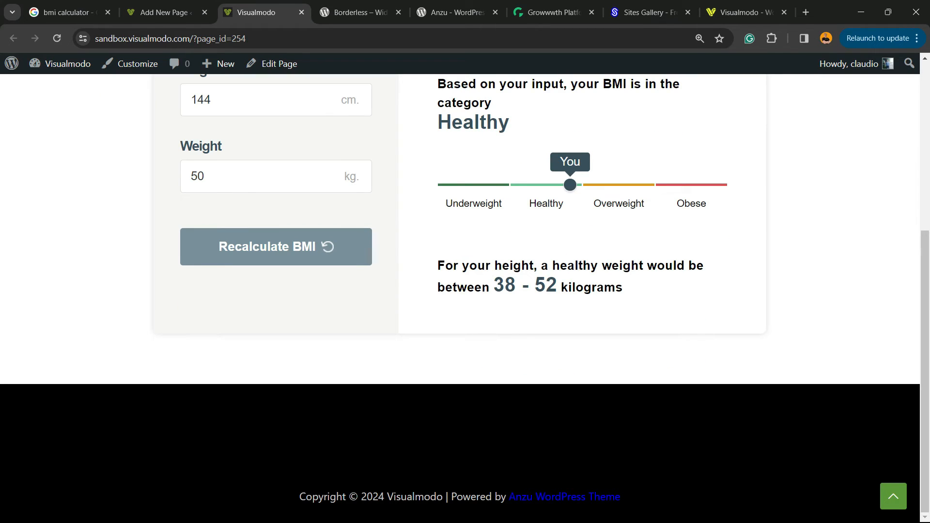
scroll(up, 3)
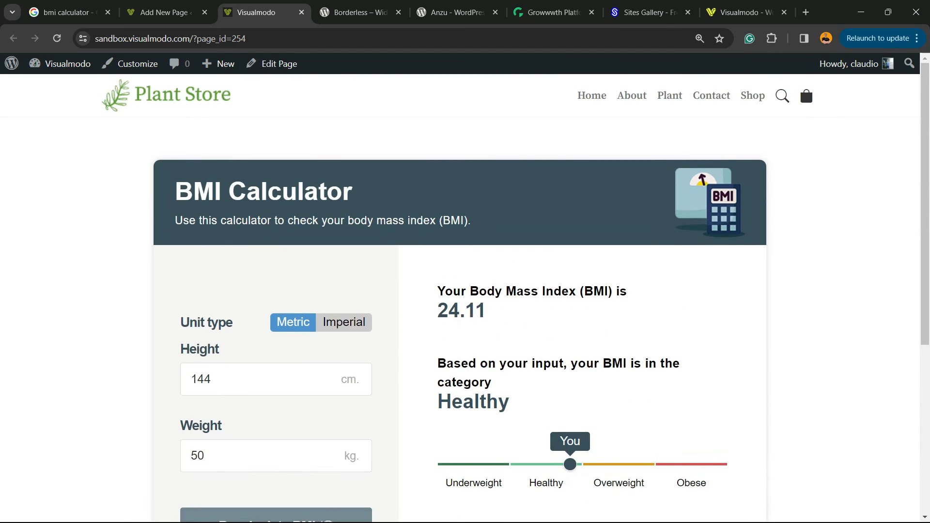
scroll(down, 3)
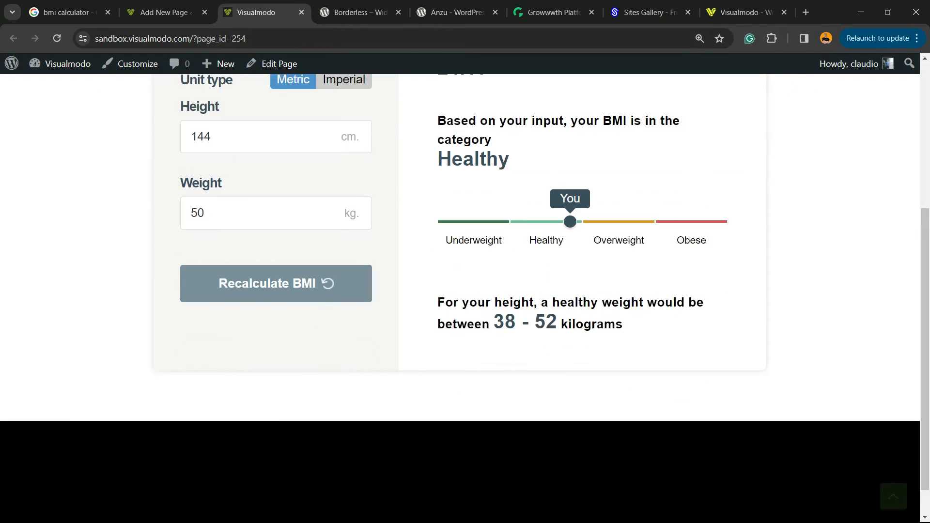
scroll(down, 3)
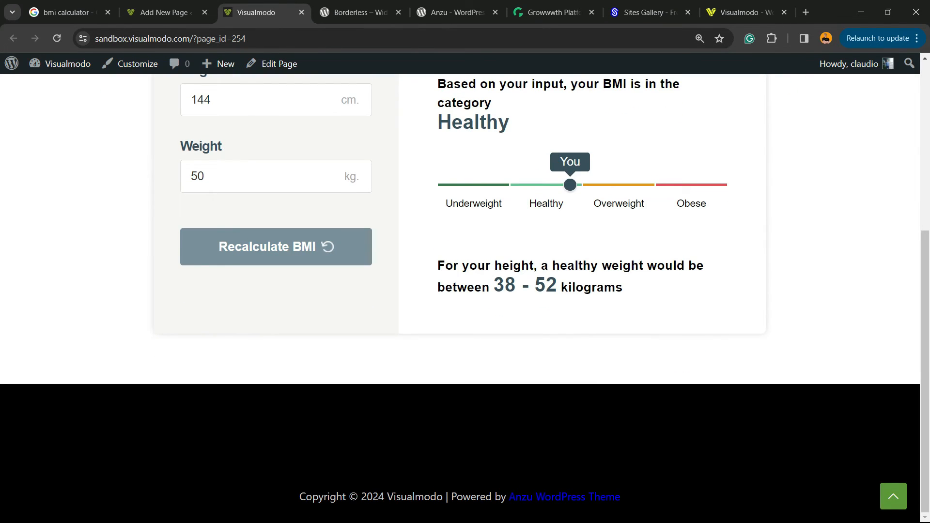
scroll(up, 3)
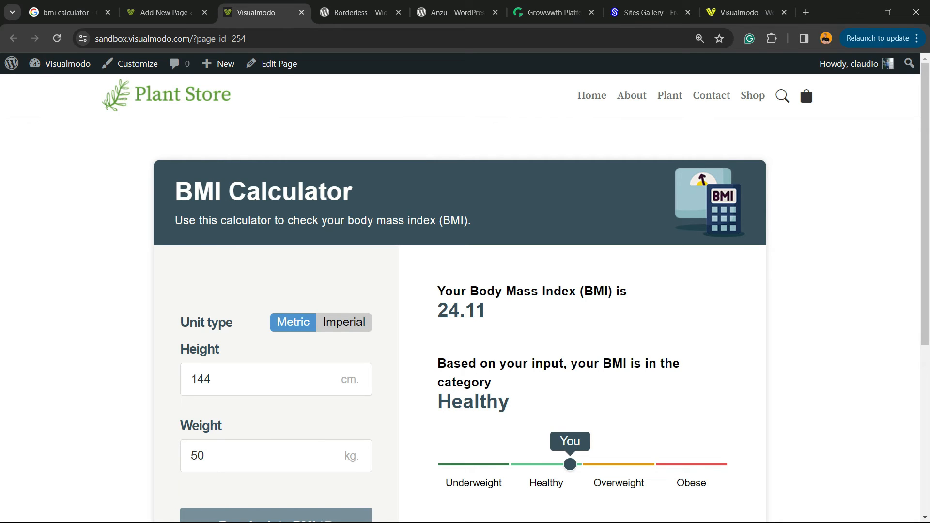
click(358, 12)
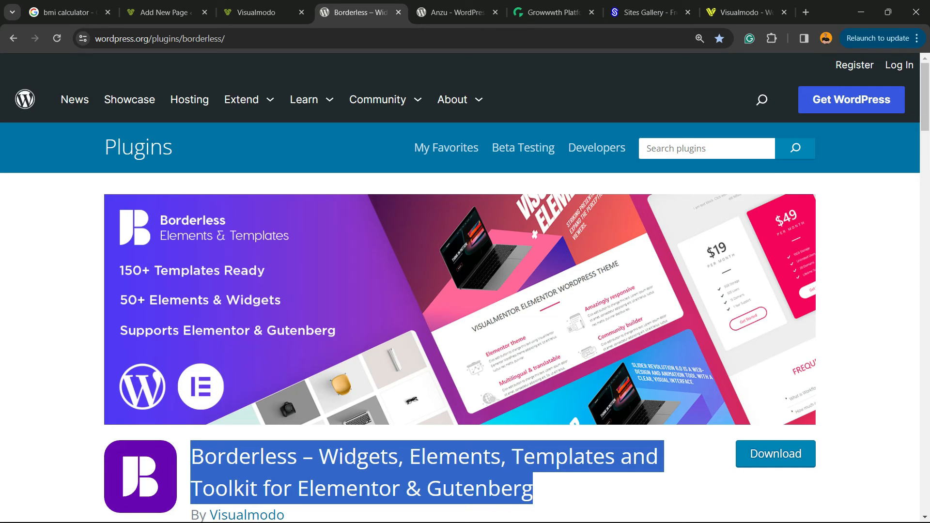
Step: Look through the Anzu, Growwwth and Sites Gallery tabs, then switch to the Visualmodo homepage
click(456, 12)
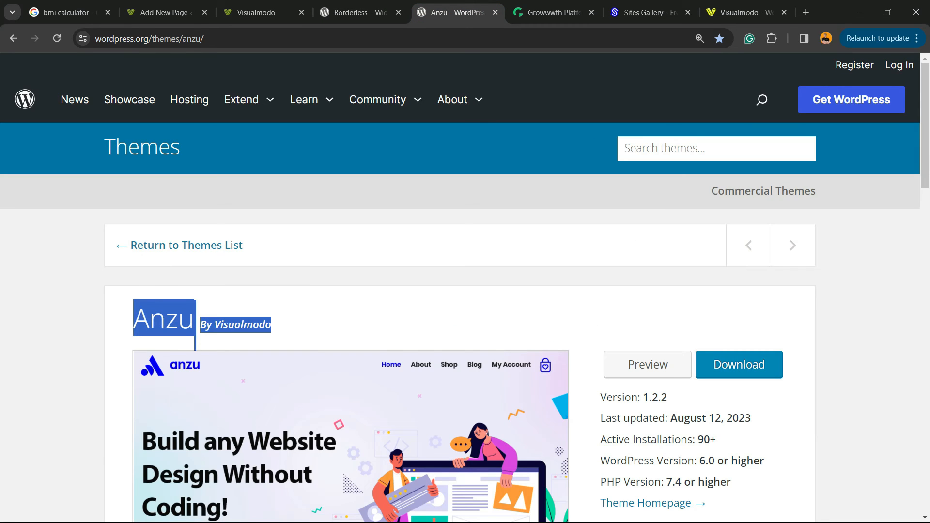
scroll(down, 3)
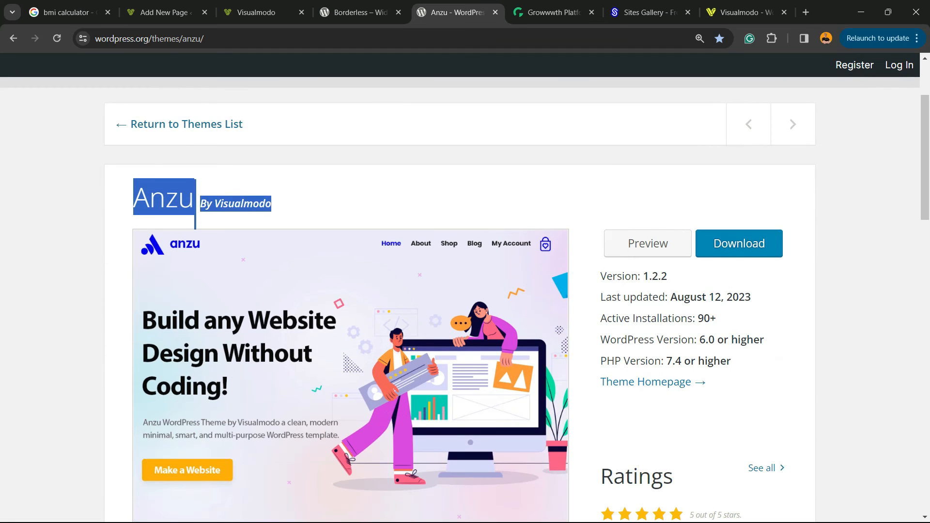
click(553, 12)
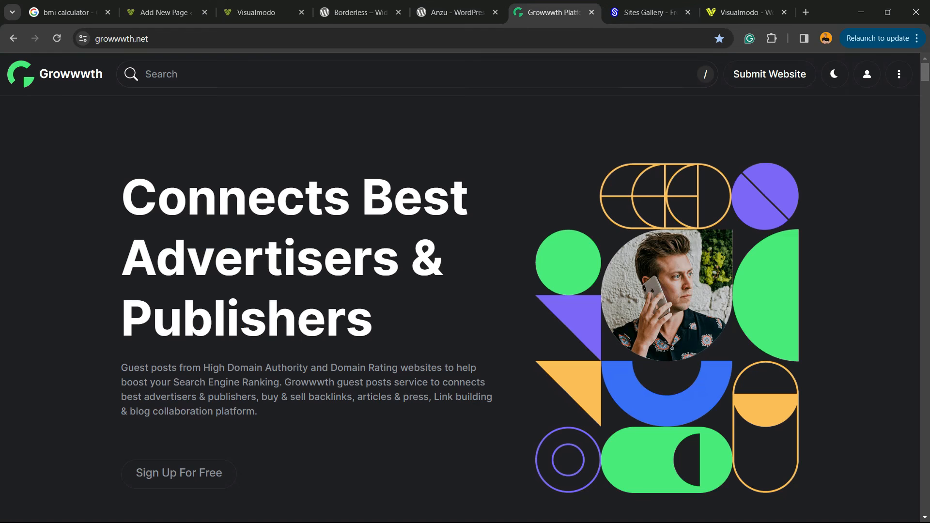
scroll(down, 3)
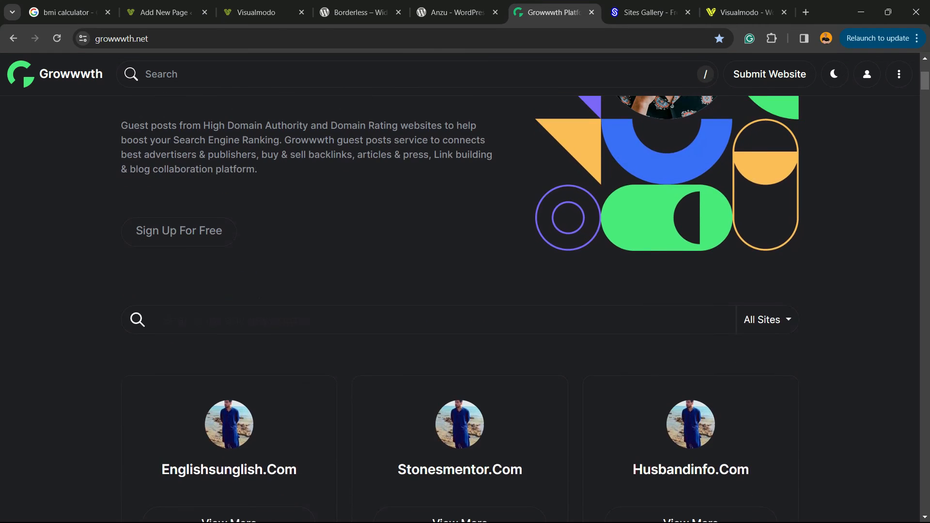
scroll(down, 3)
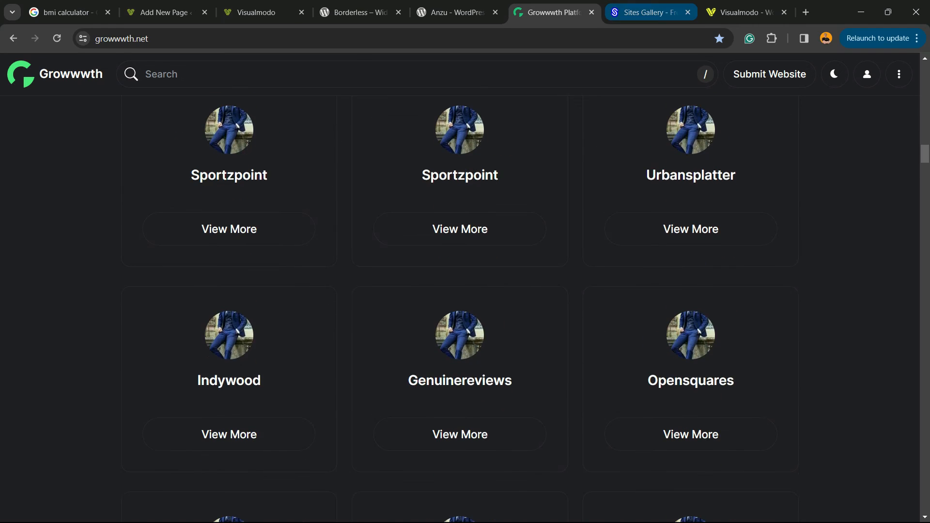
click(650, 12)
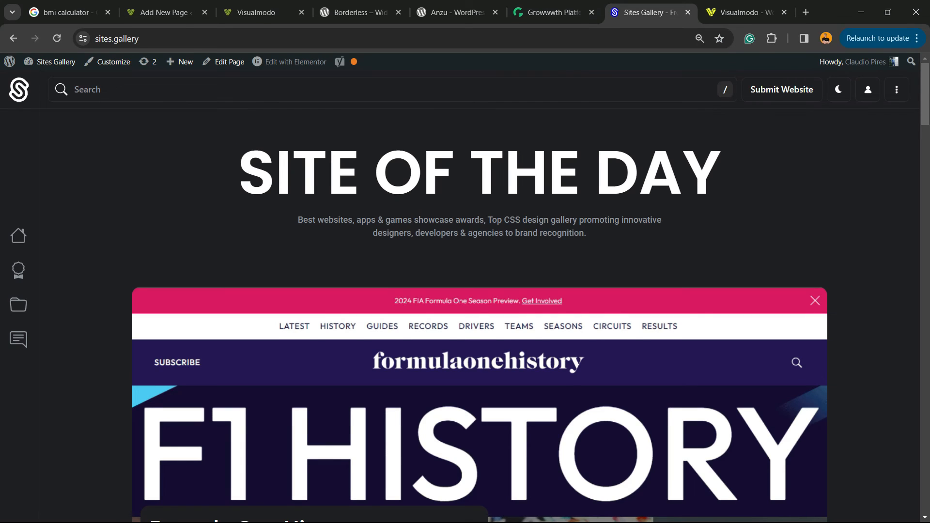
scroll(down, 3)
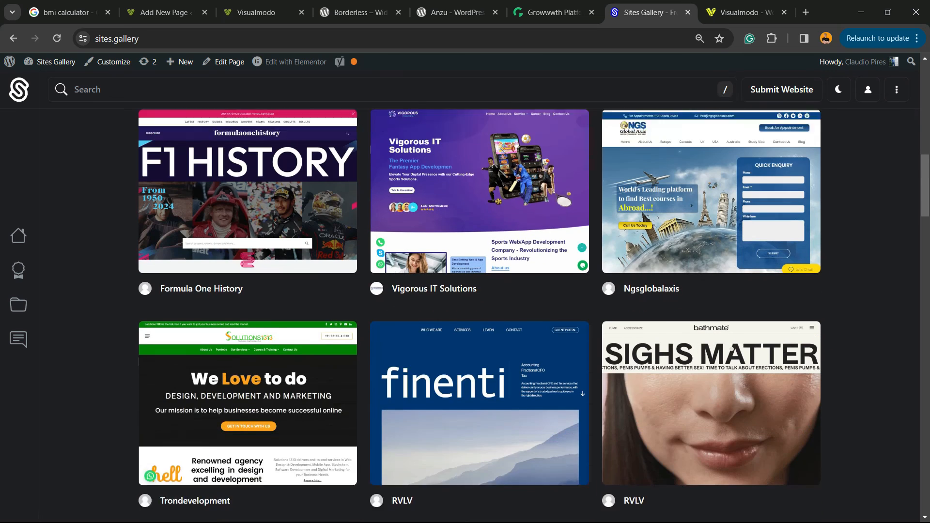
click(746, 11)
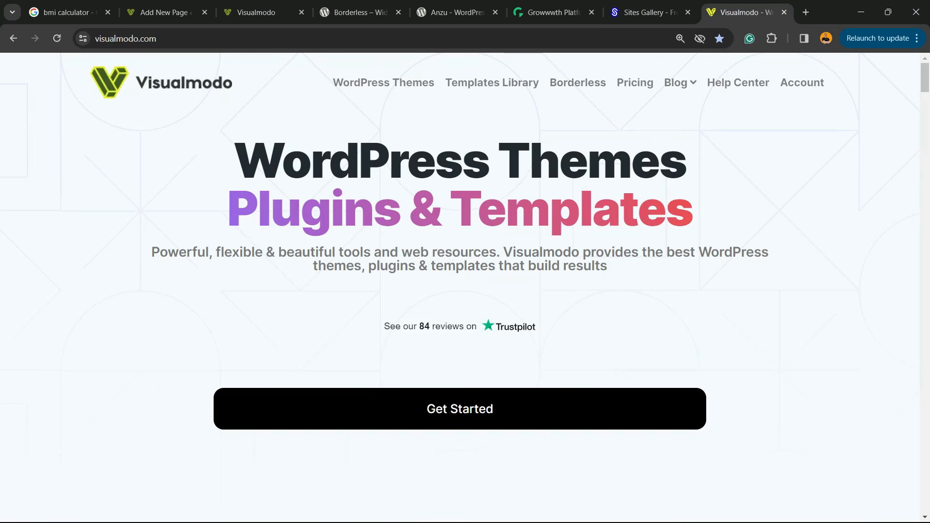
Step: Open Templates Library and scroll the cards from Politican and Construction down to Business Coach
click(492, 82)
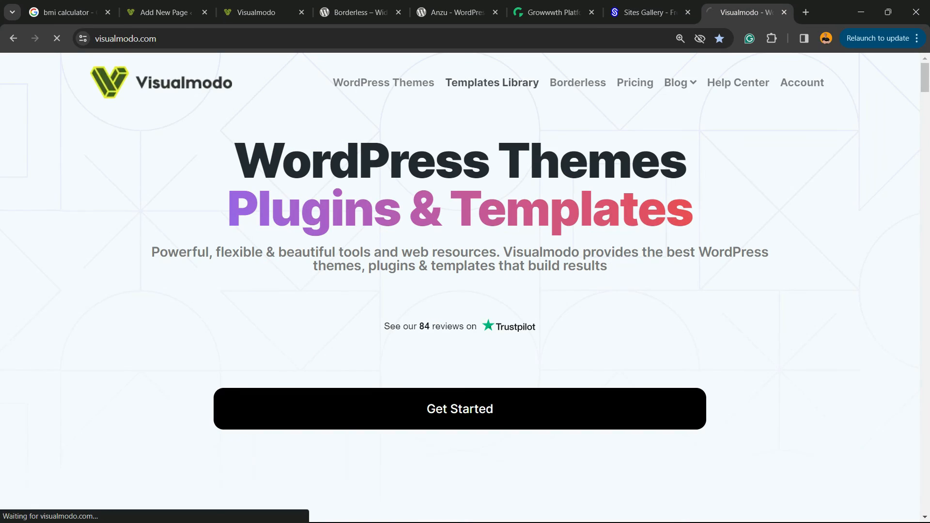
click(490, 82)
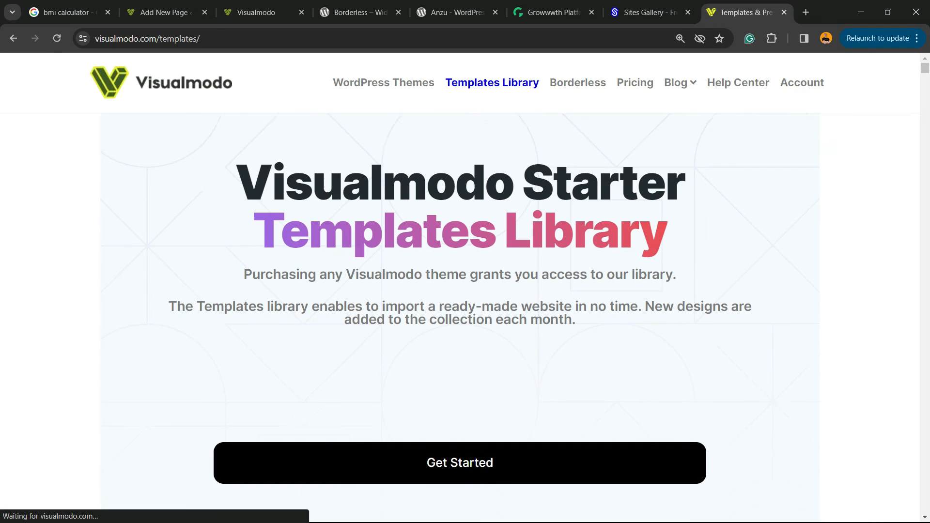
scroll(down, 3)
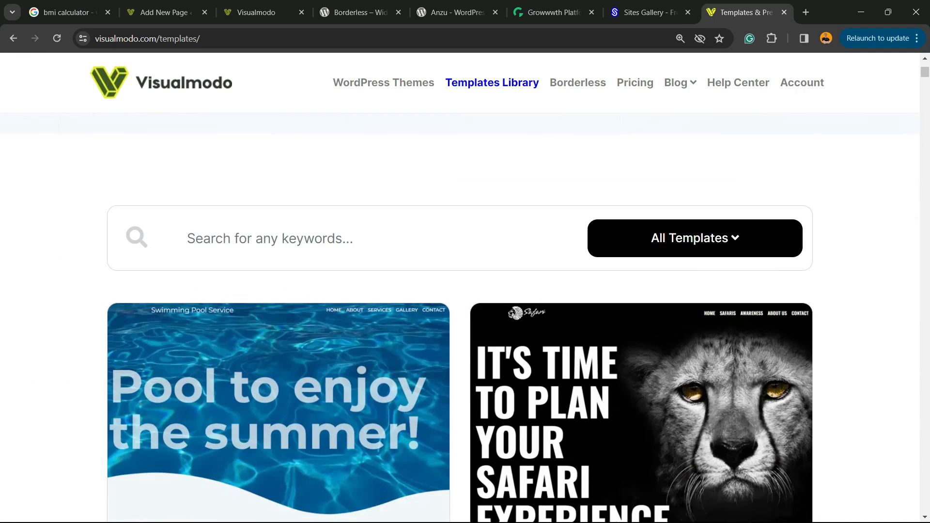
scroll(down, 3)
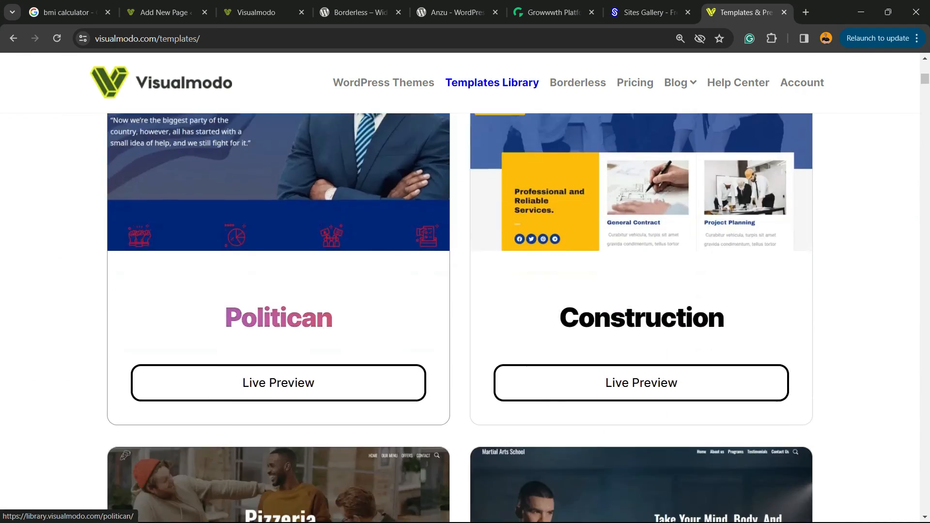
scroll(down, 3)
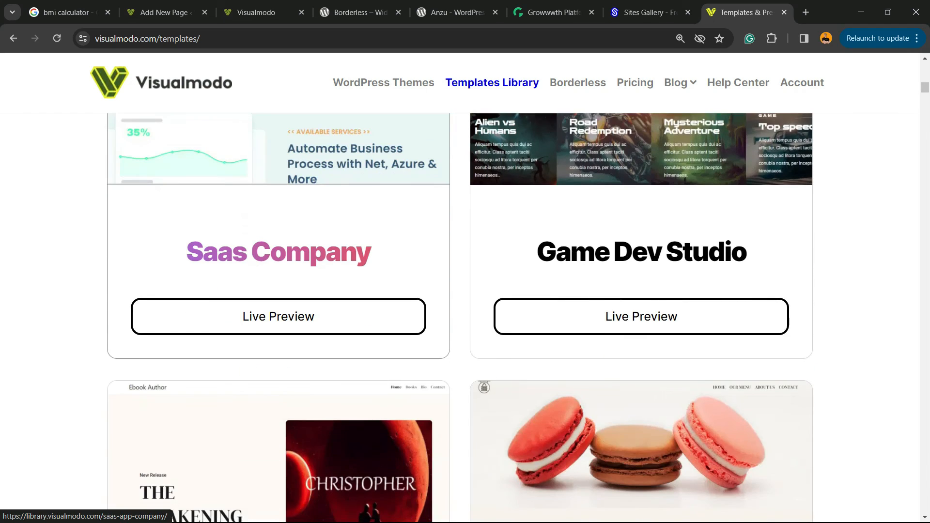
scroll(down, 3)
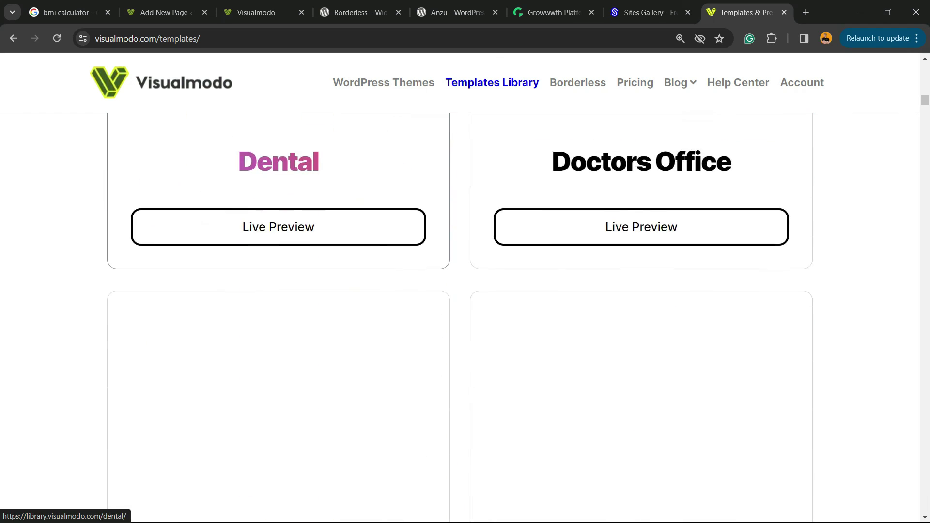
scroll(down, 3)
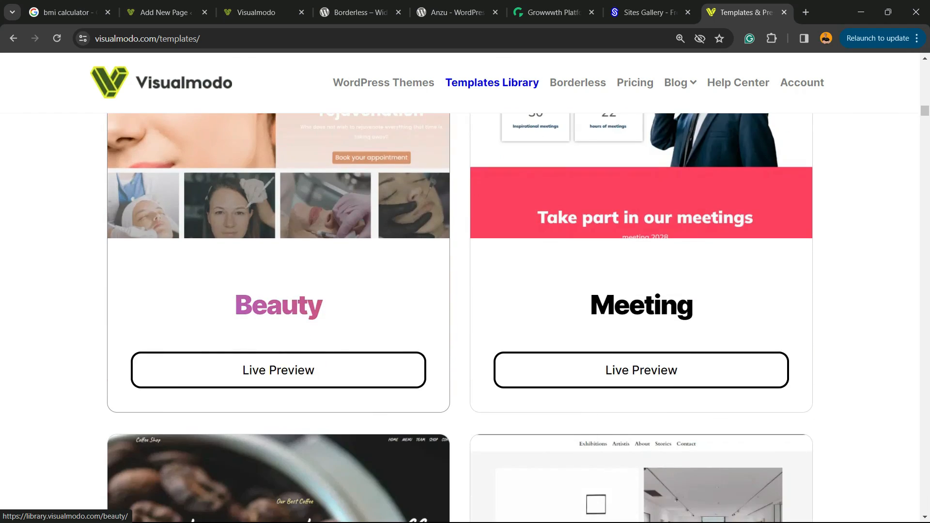
scroll(down, 3)
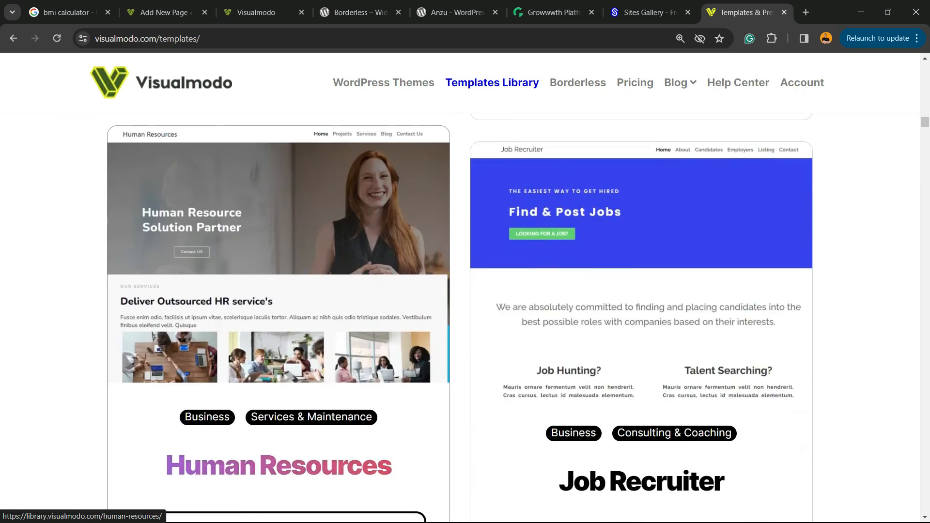
scroll(down, 3)
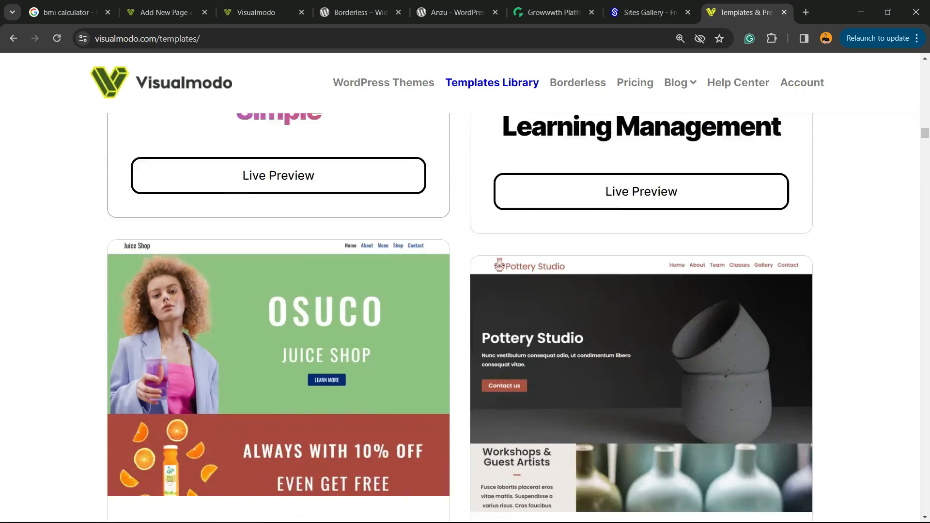
scroll(down, 3)
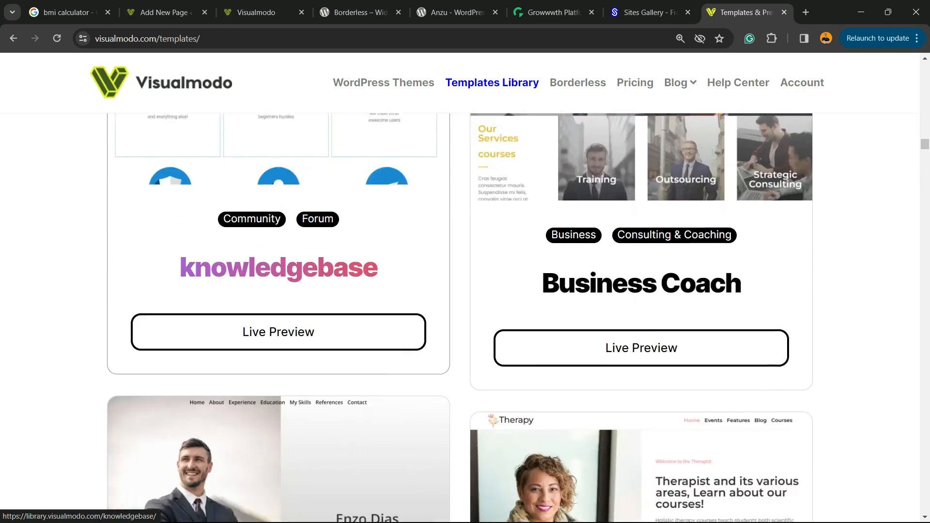